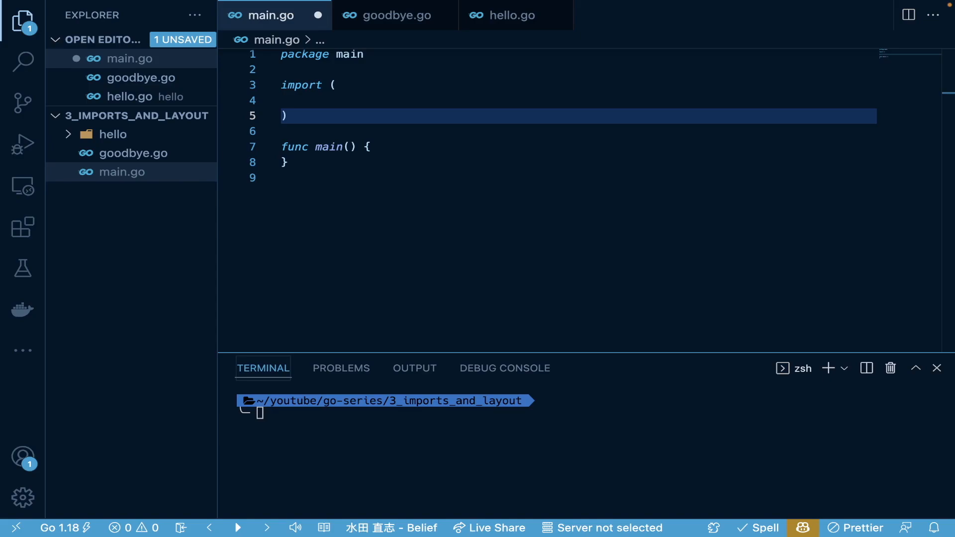
mouse_move(338, 484)
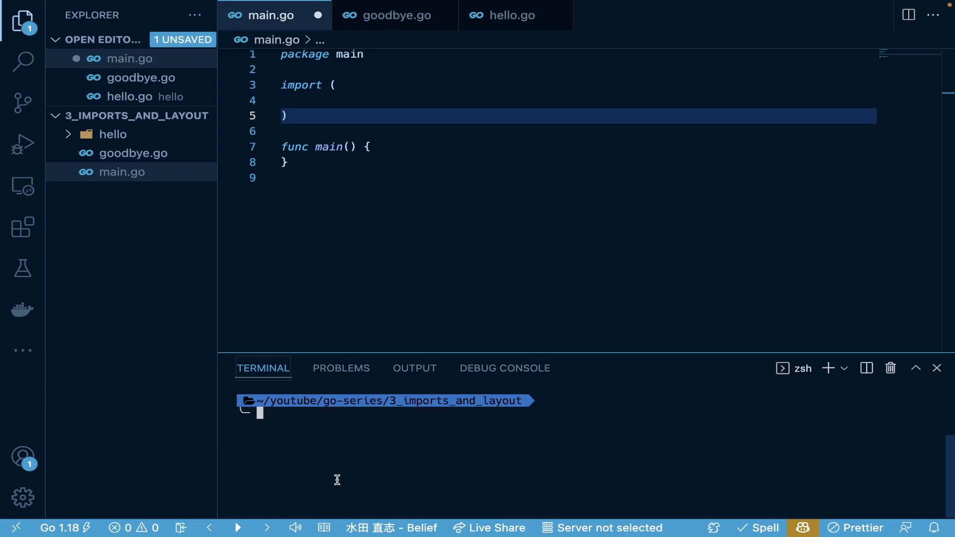
Run go mod init project-layout in the terminal to create go.mod.
type("go mod init")
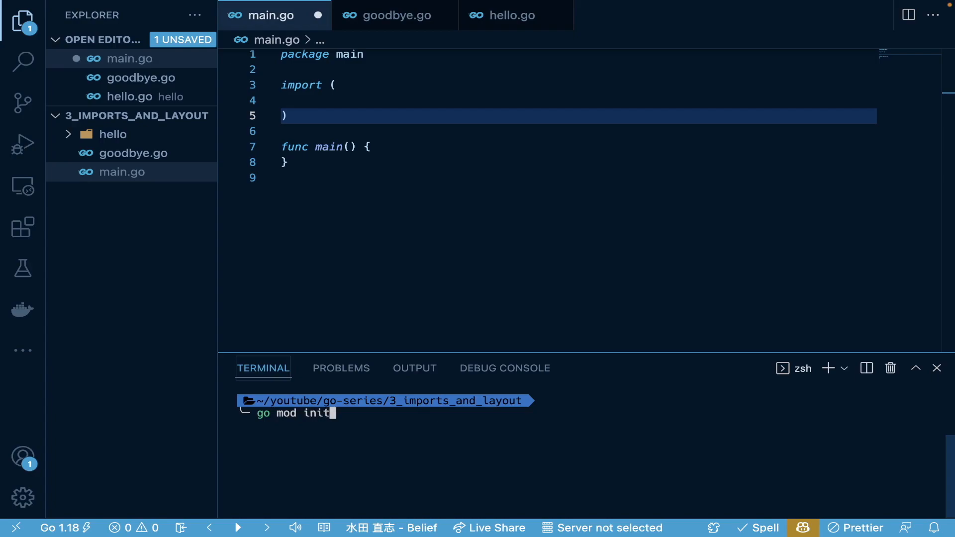
type("\" \"")
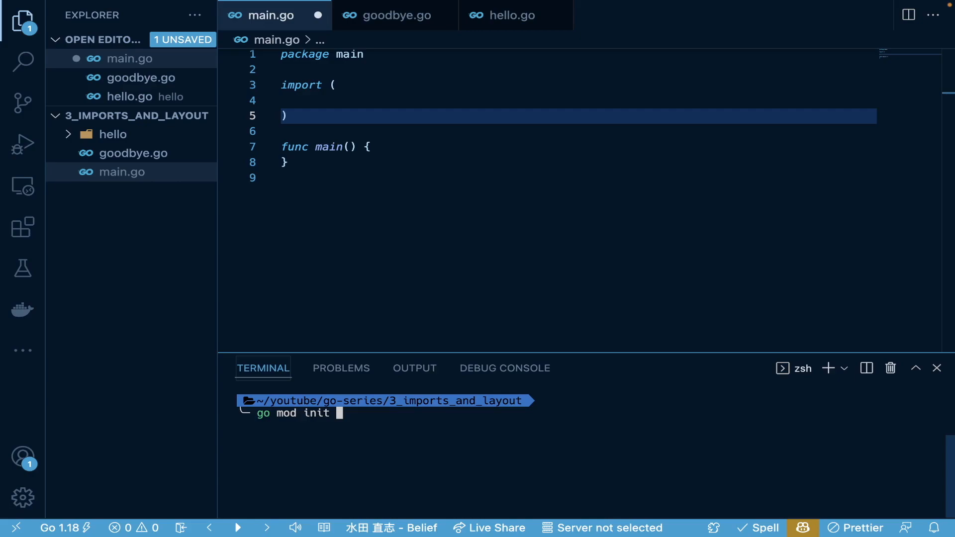
type("project")
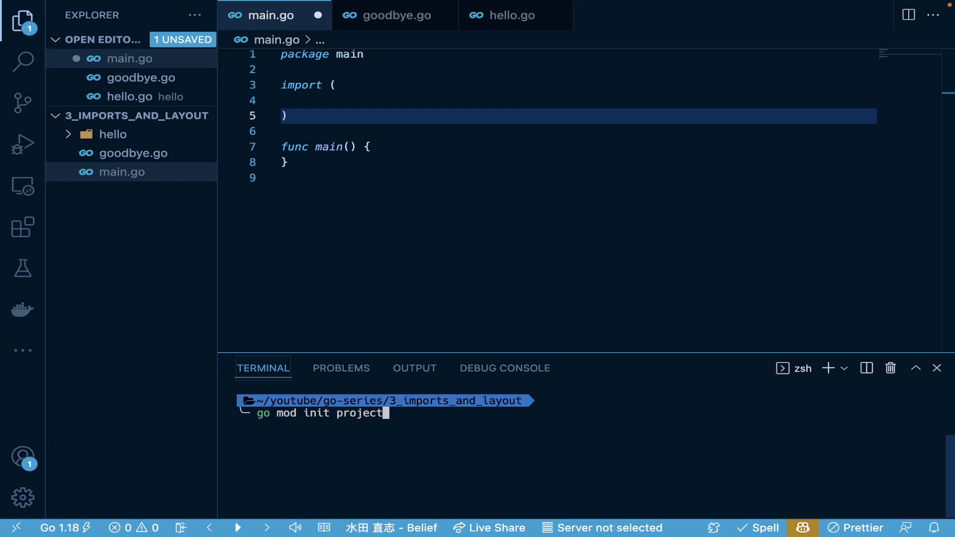
type("-layout")
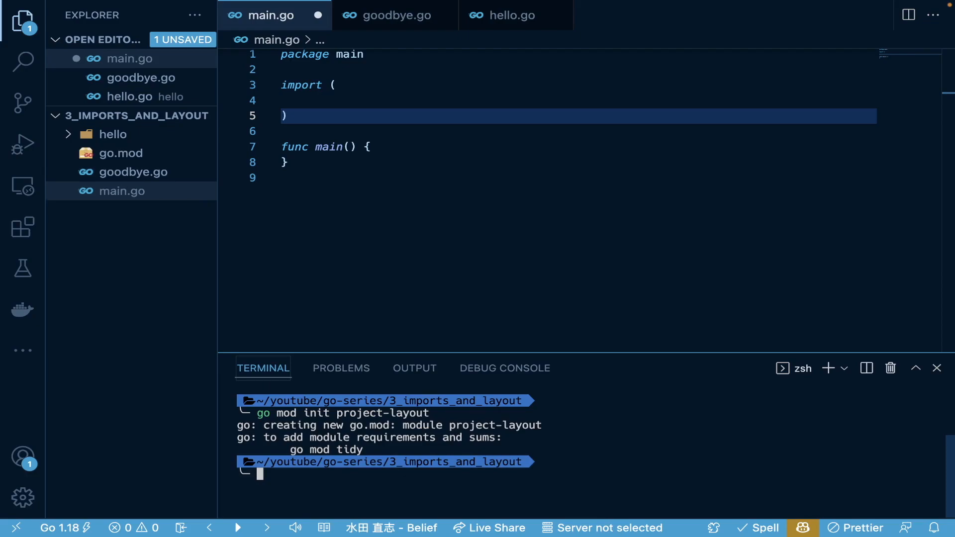
mouse_move(141, 153)
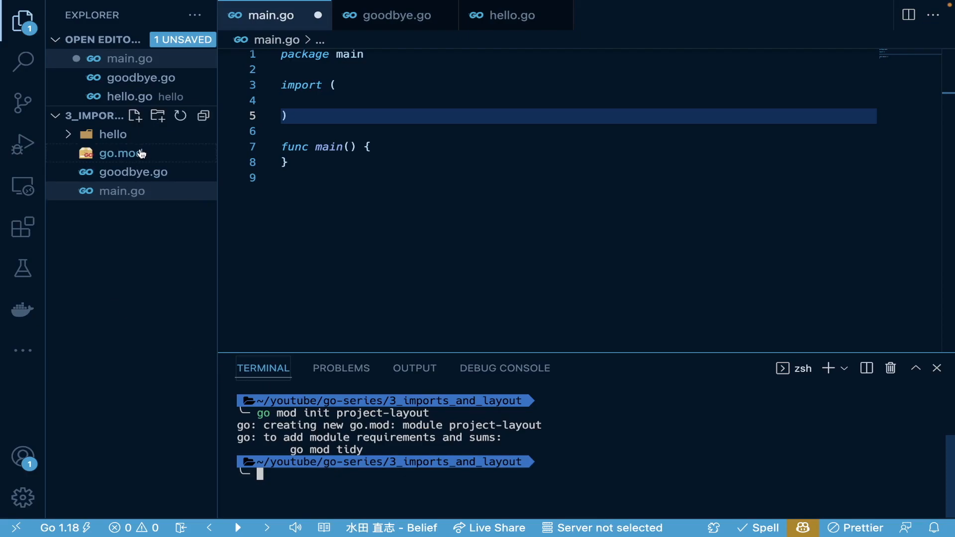
Inspect go.mod declaring module project-layout and go 1.18, then return to main.go.
left_click(120, 153)
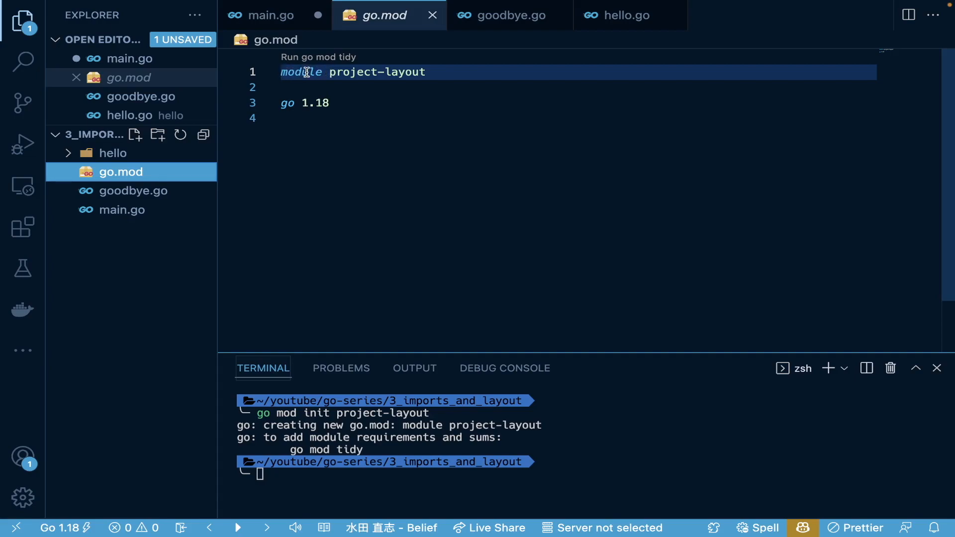
mouse_move(354, 77)
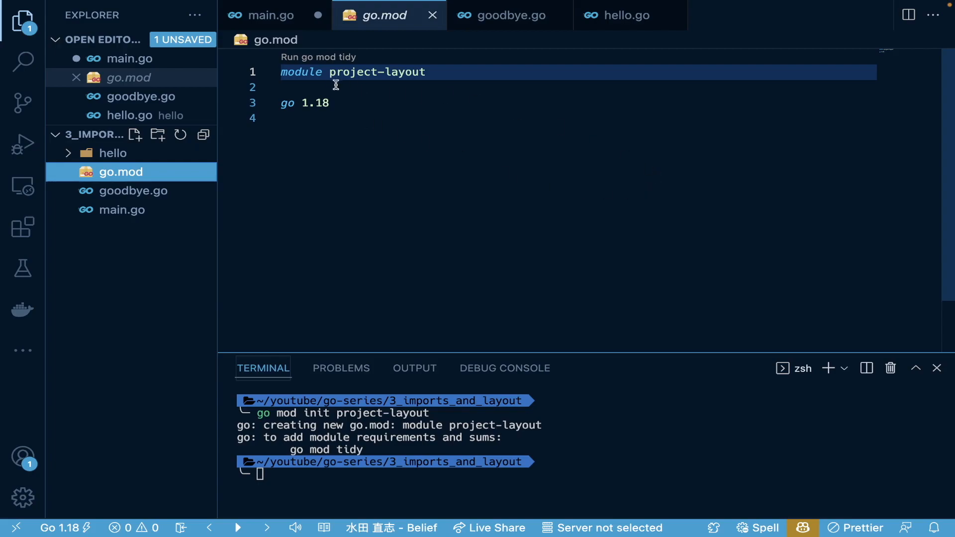
left_click(121, 210)
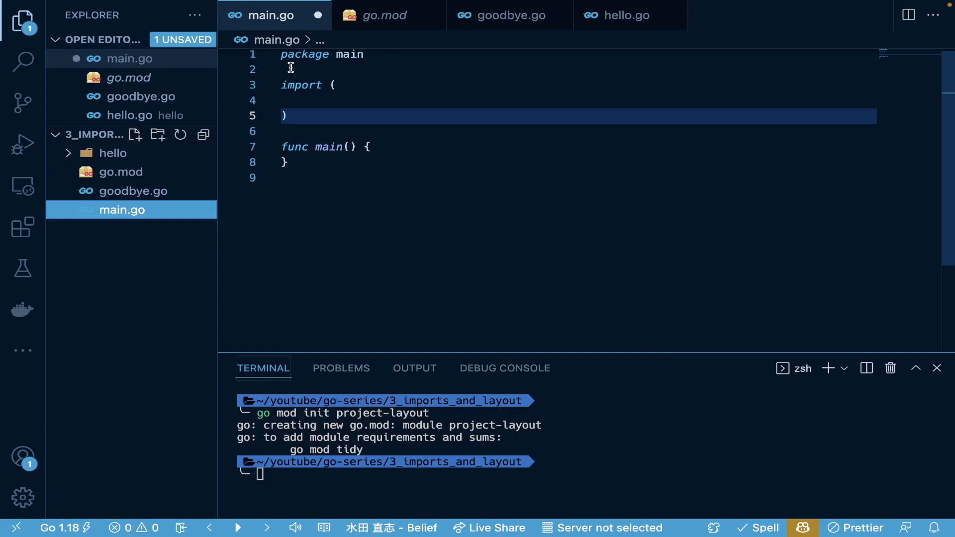
Review hello.go's package hello and its Hello function, then return to main.go.
left_click(112, 153)
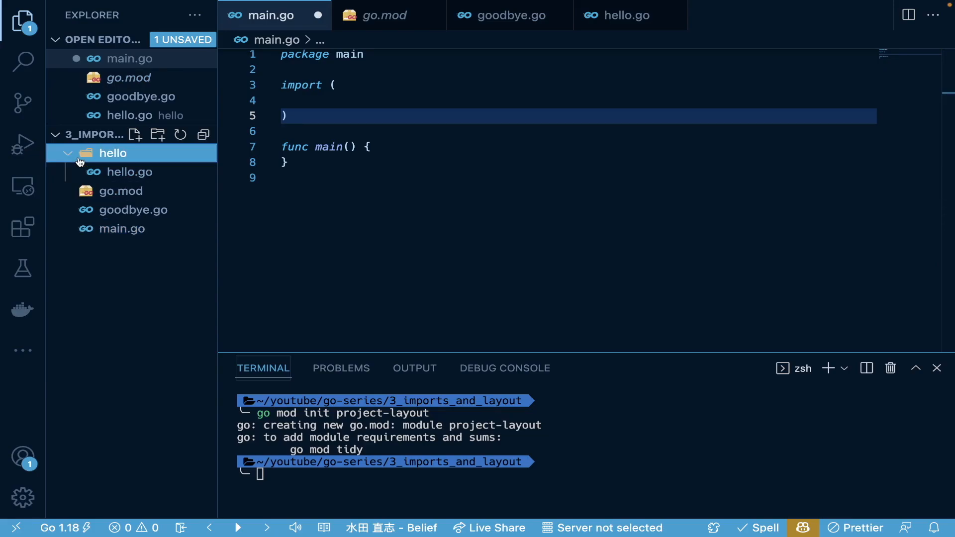
mouse_move(120, 178)
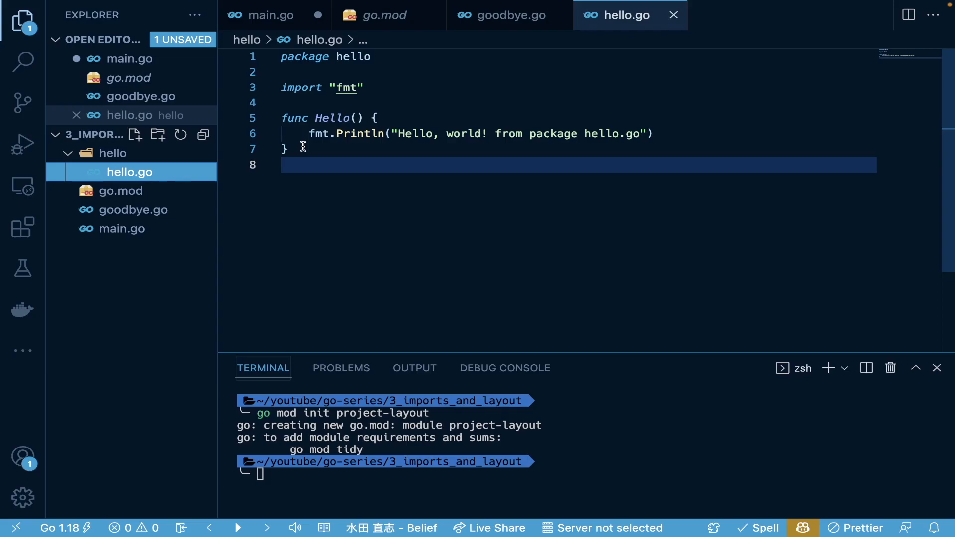
double_click(353, 57)
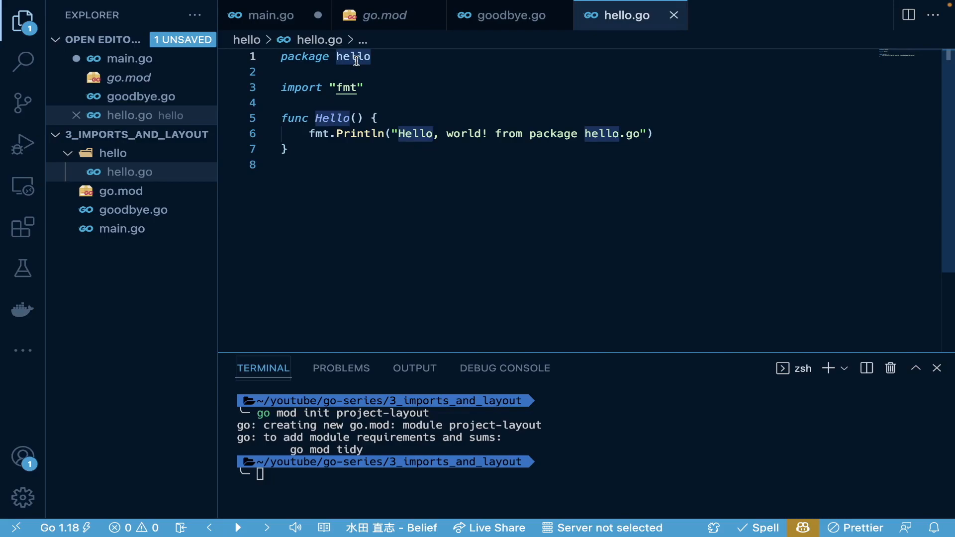
mouse_move(22, 145)
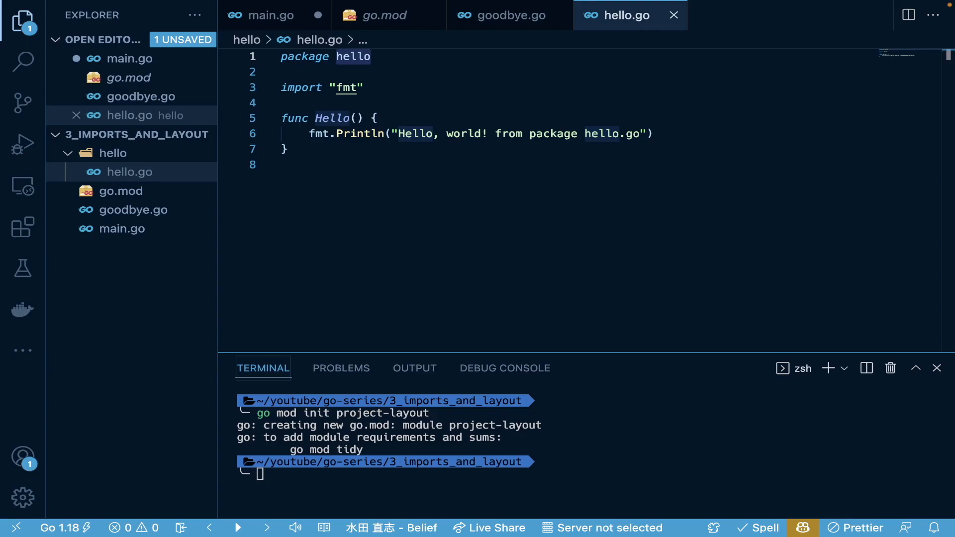
left_click(269, 15)
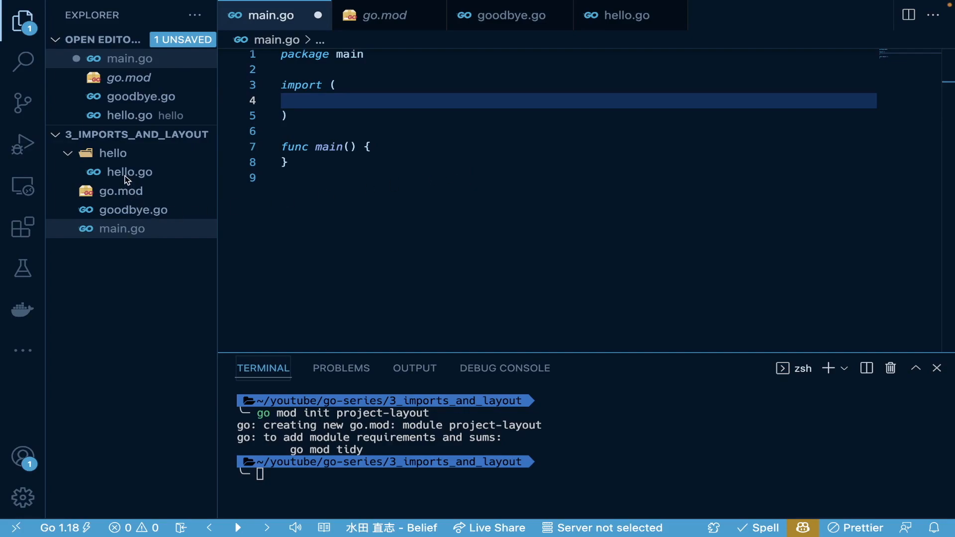
Import "project-layout/hello" in main.go, checking hello.go's package name.
left_click(120, 191)
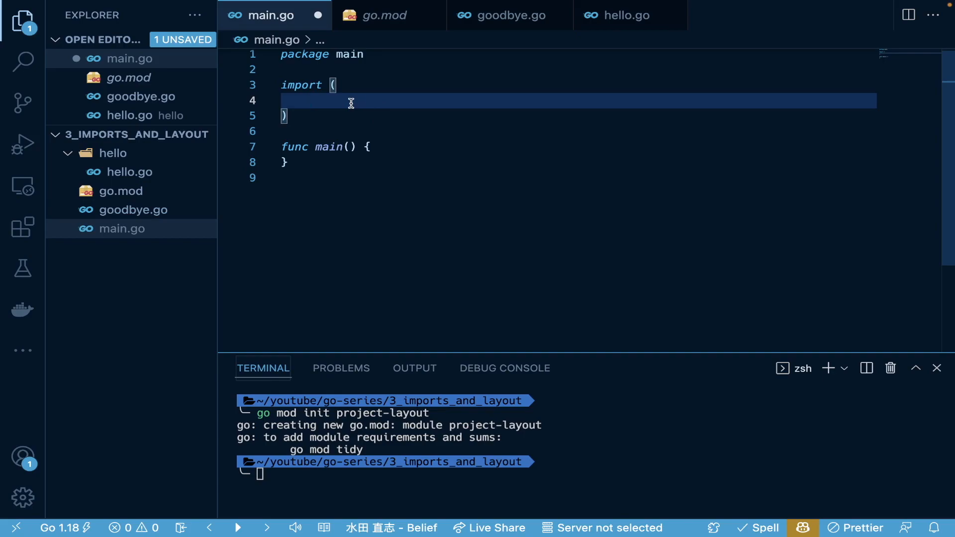
type("\"fmt\"")
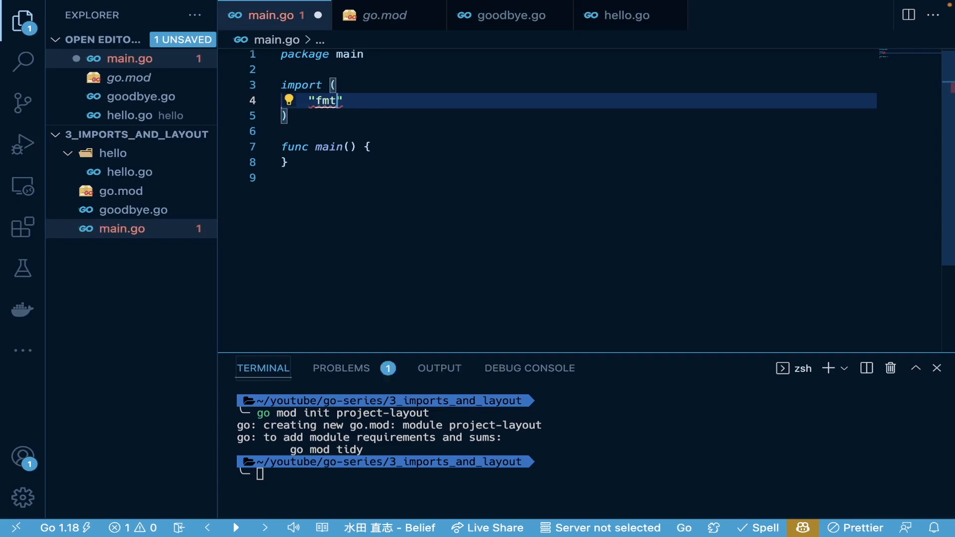
key("Backspace")
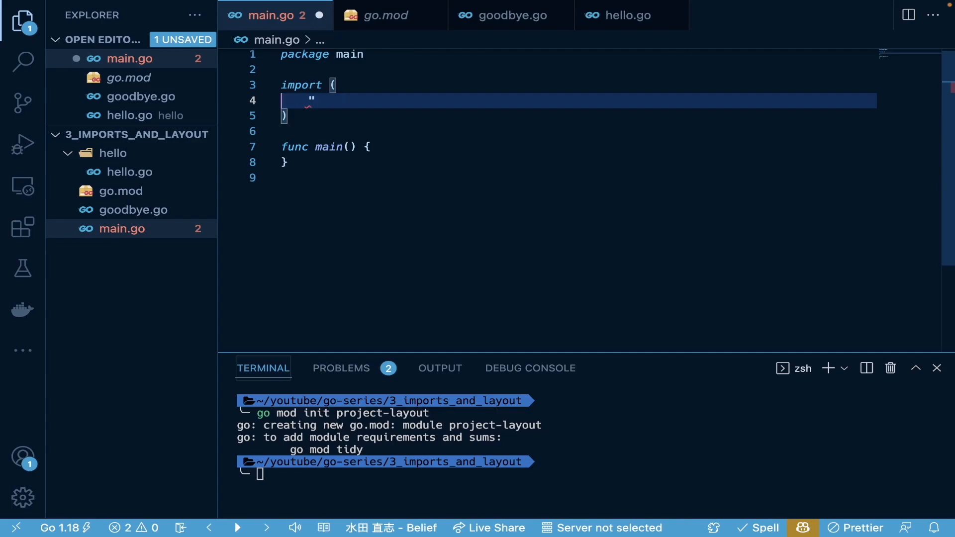
type("p")
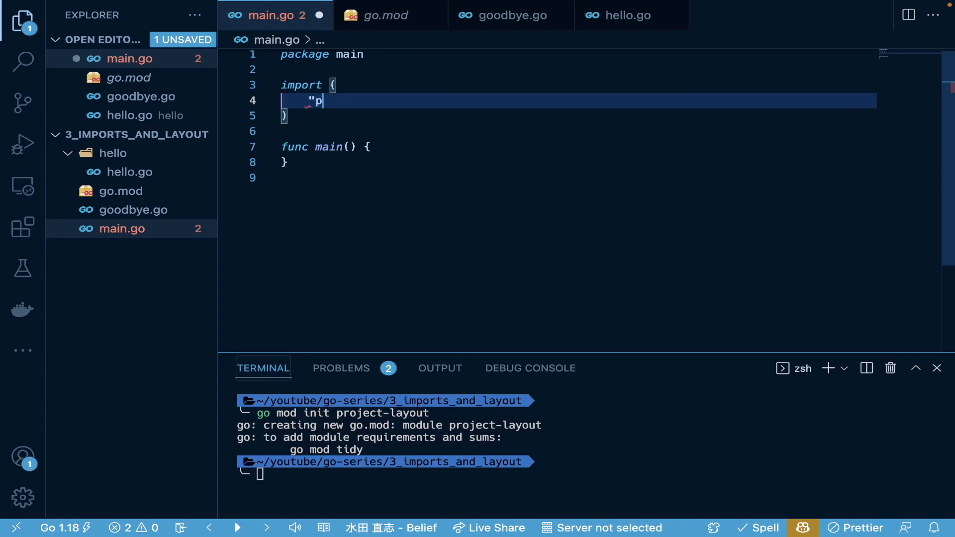
type("roject-layout")
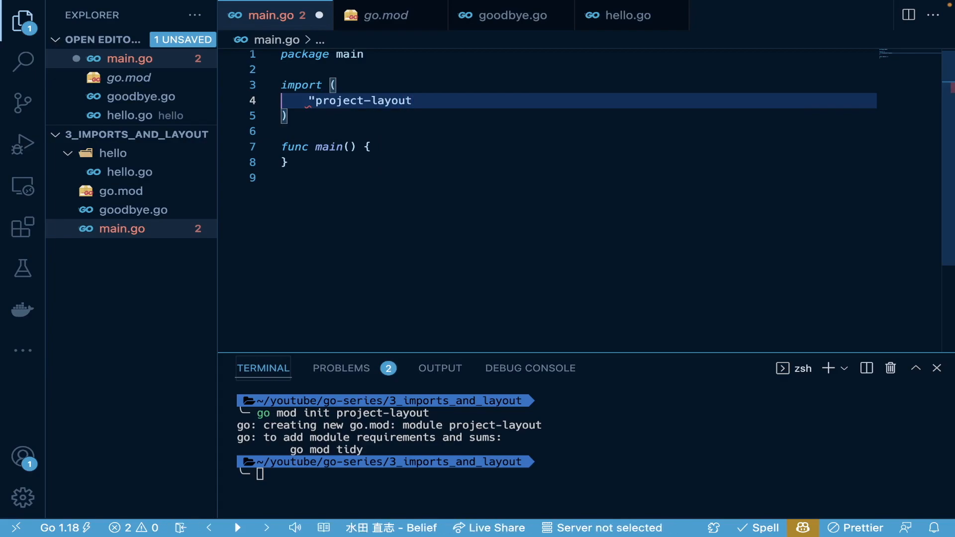
type("/")
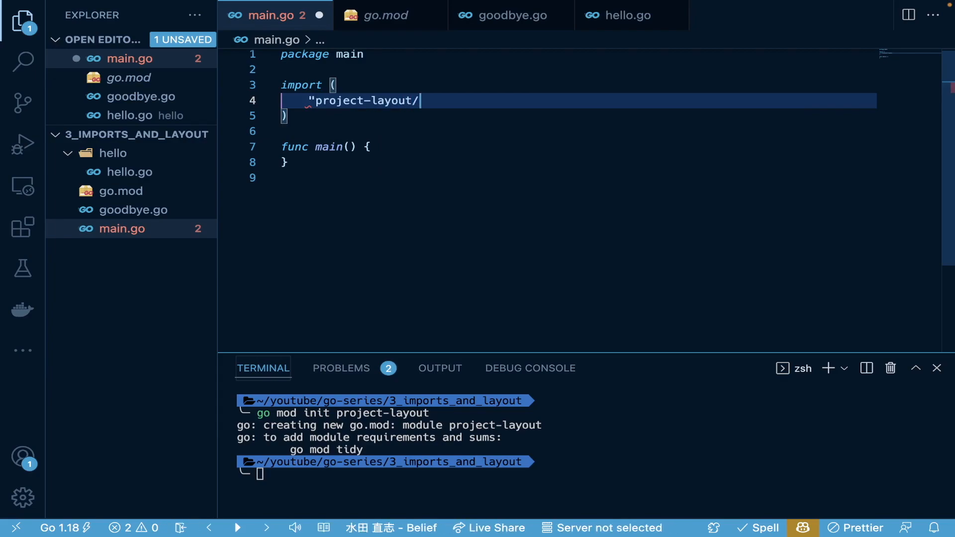
type("hello\"")
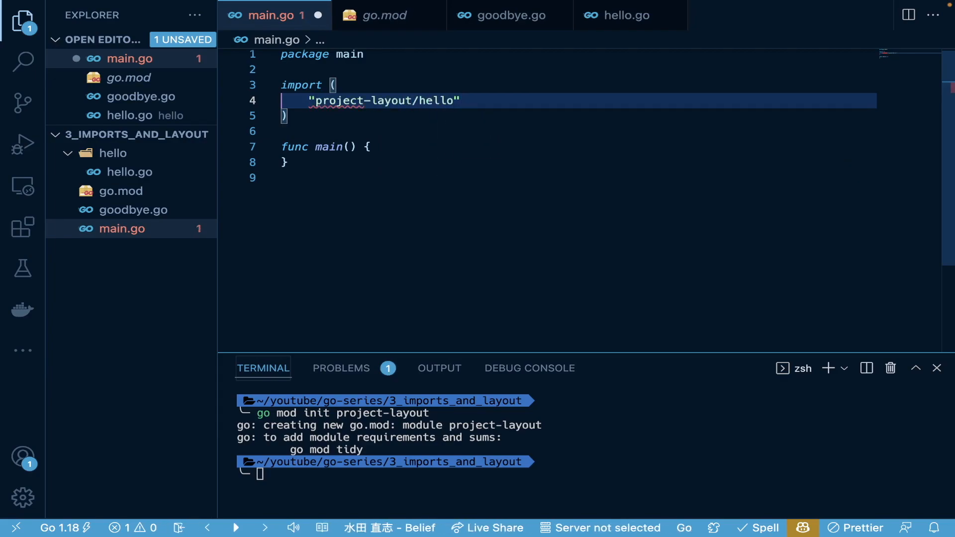
mouse_move(385, 150)
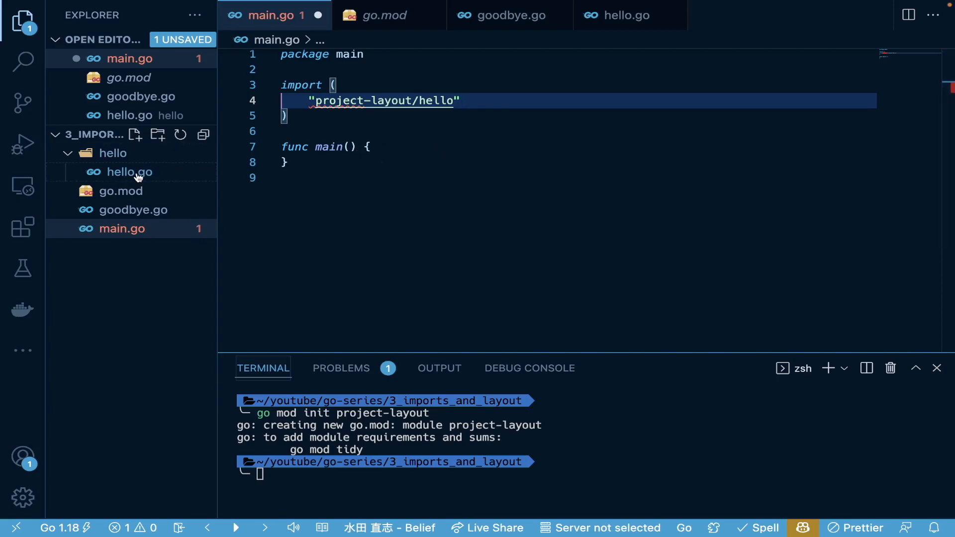
left_click(128, 172)
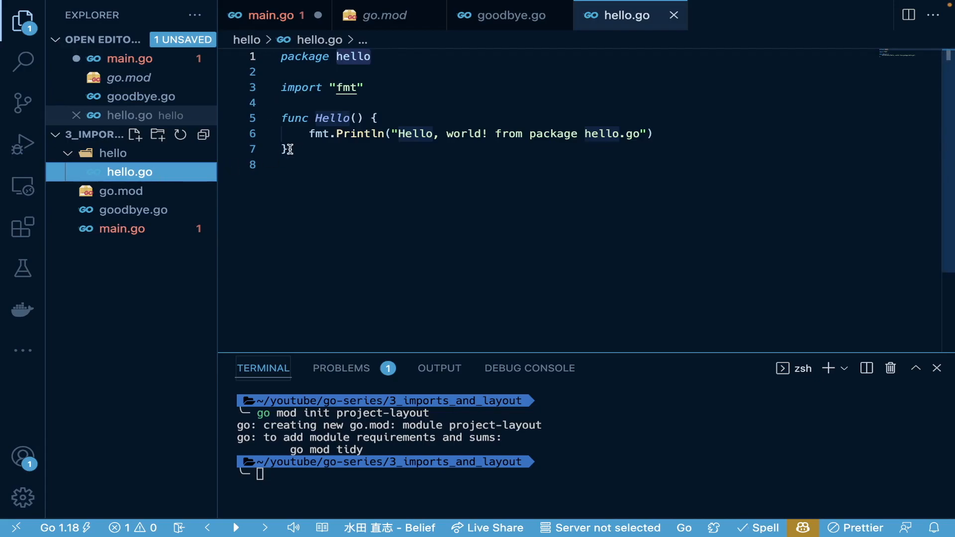
mouse_move(332, 118)
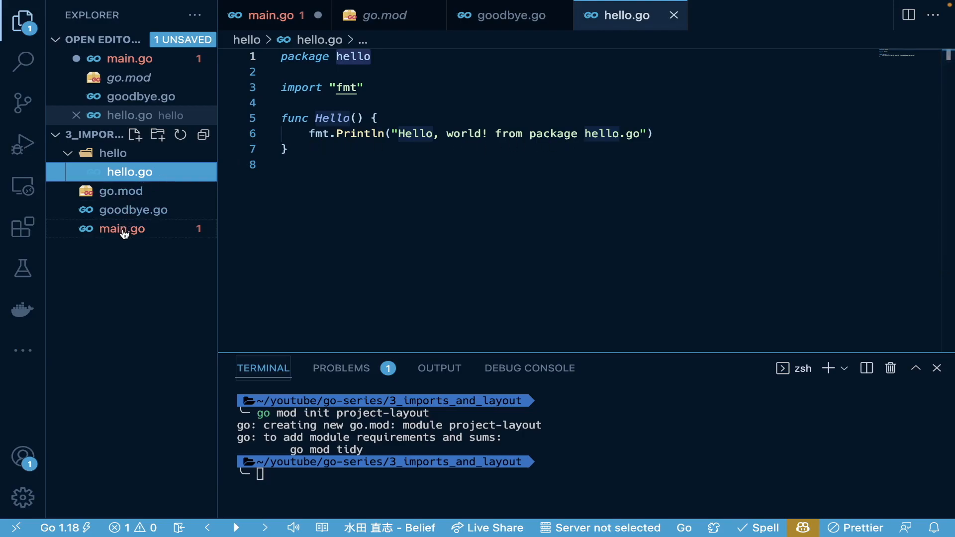
left_click(122, 228)
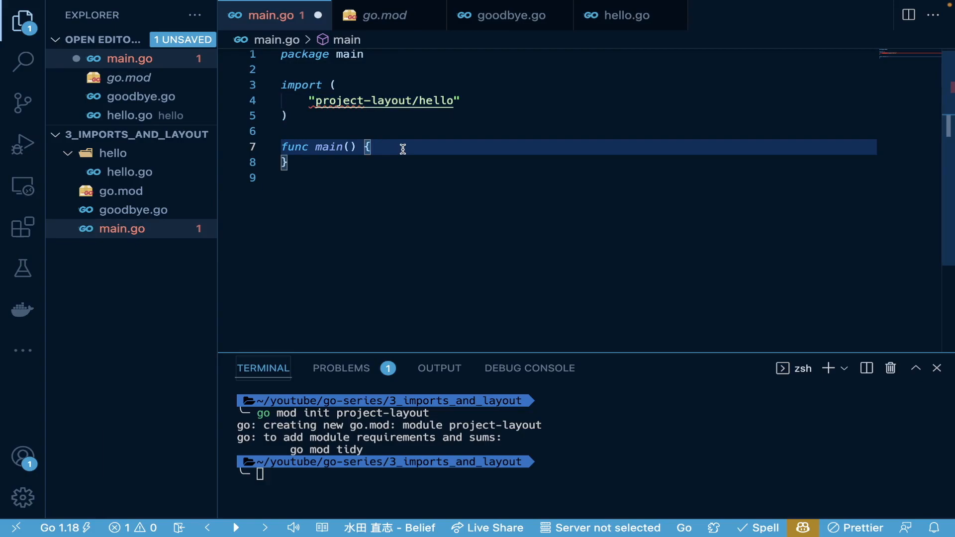
Add a hello.Hello() call inside main() and save main.go.
key("Enter")
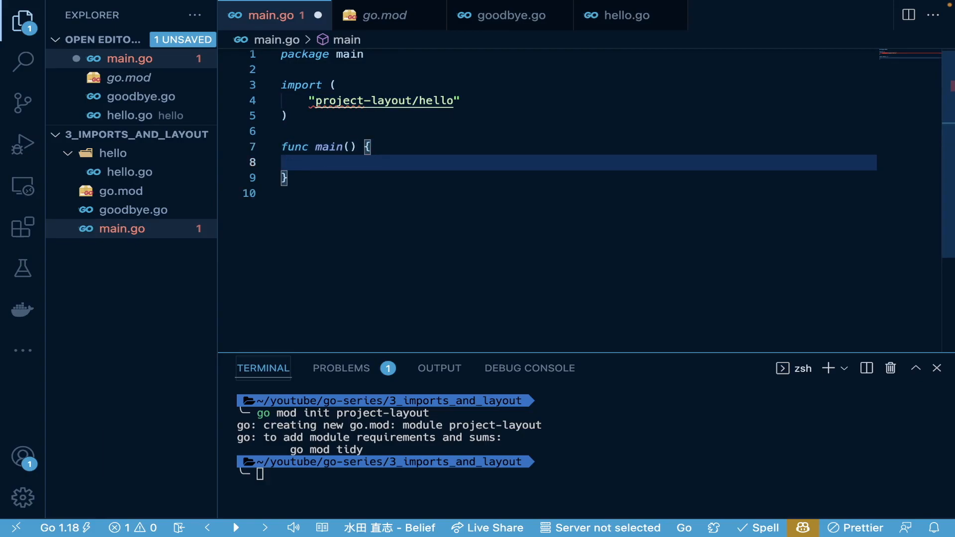
type("hello.Hello(")
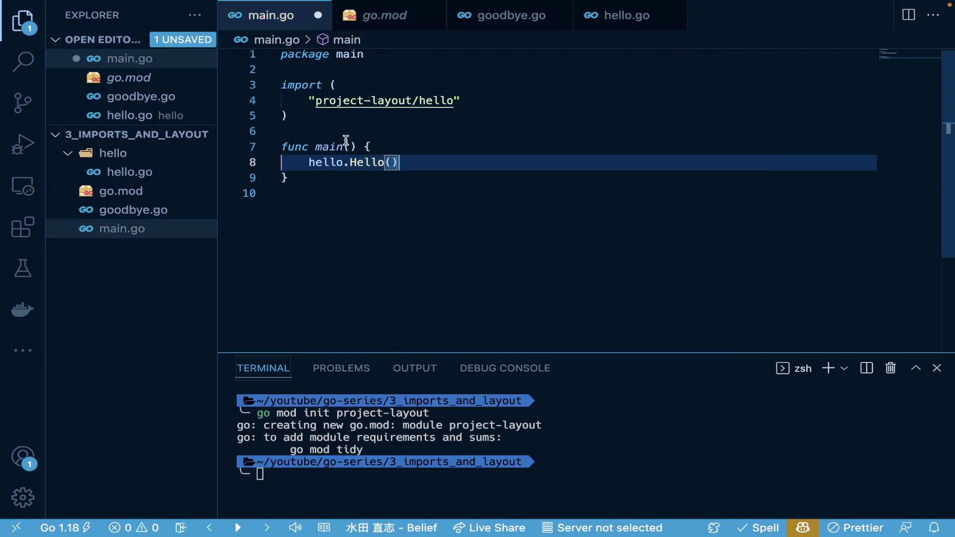
mouse_move(325, 163)
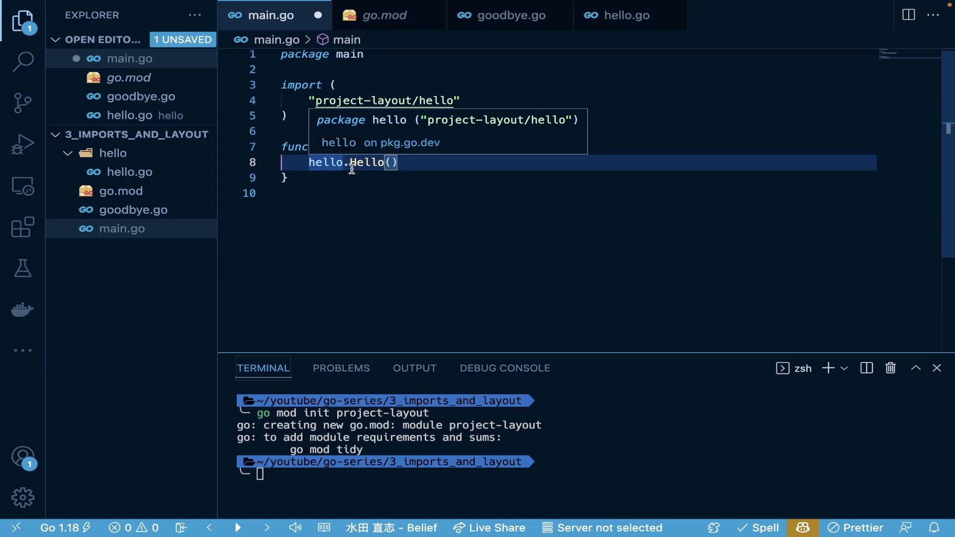
mouse_move(363, 187)
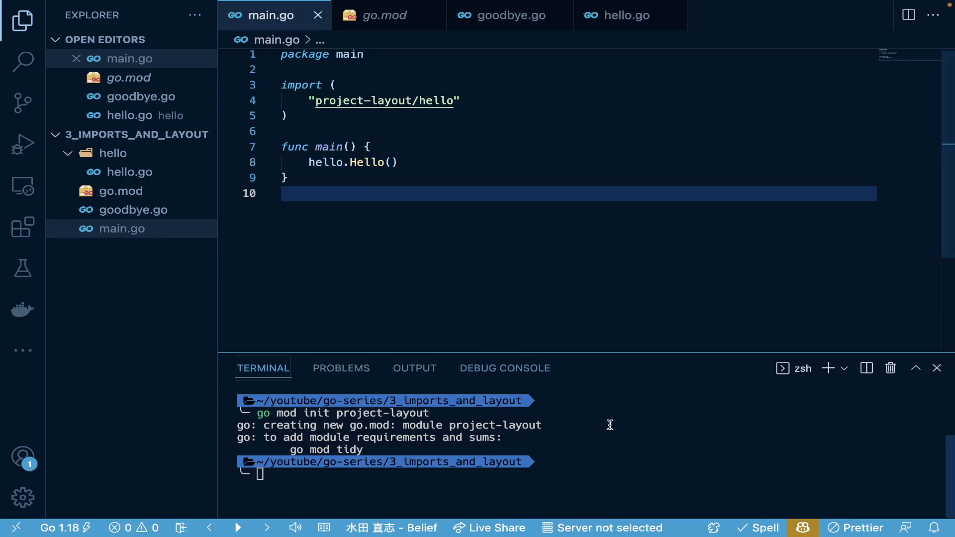
Run go run main.go, printing "Hello, world! from package hello.go", then view hello.go.
type("go run")
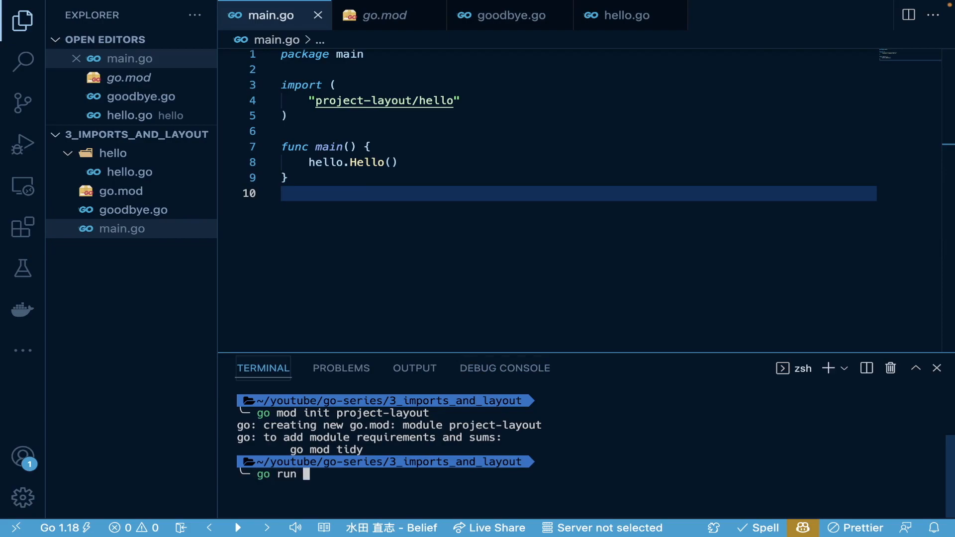
type("main.go")
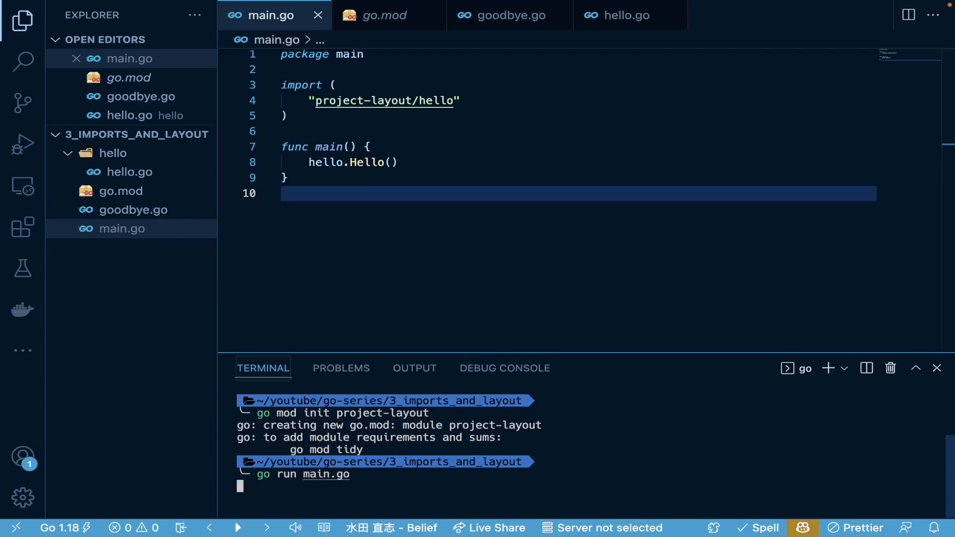
key("Enter")
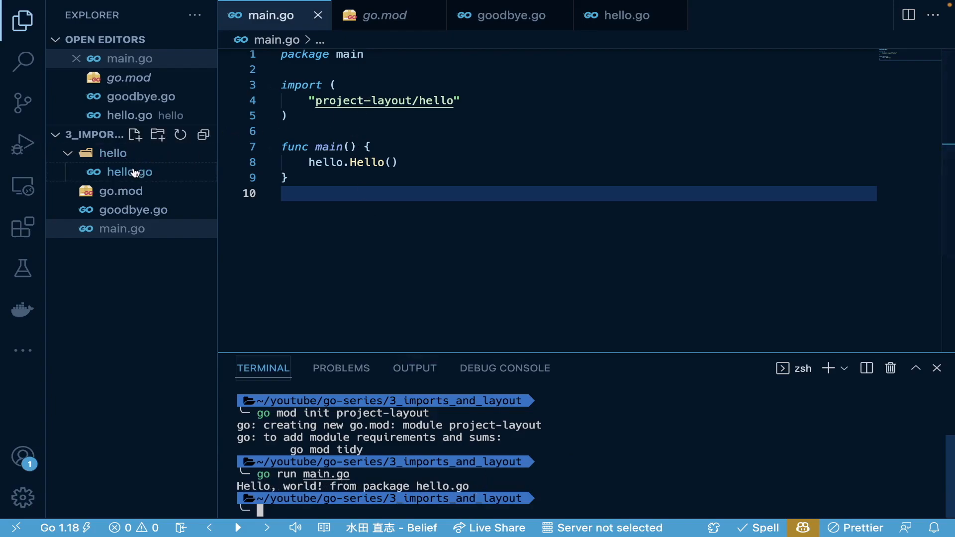
left_click(112, 152)
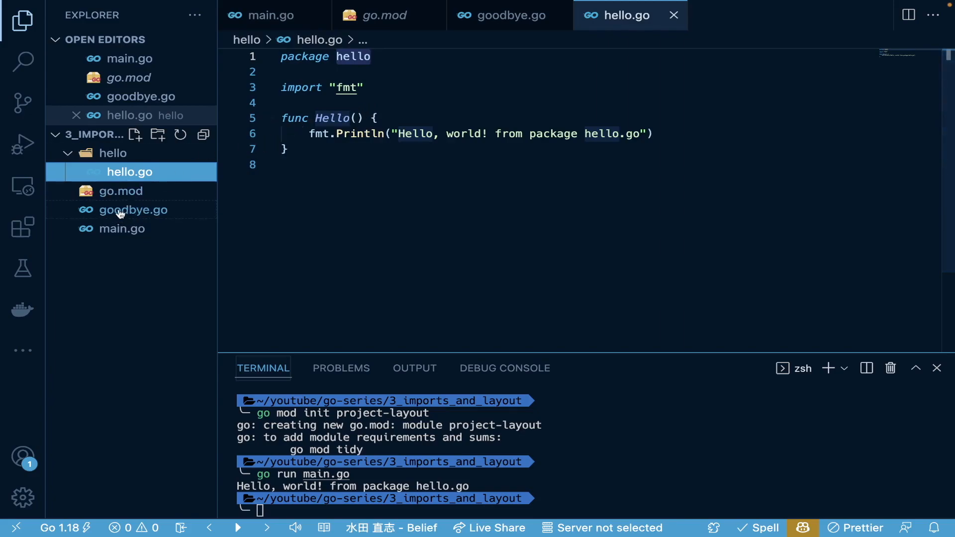
mouse_move(122, 228)
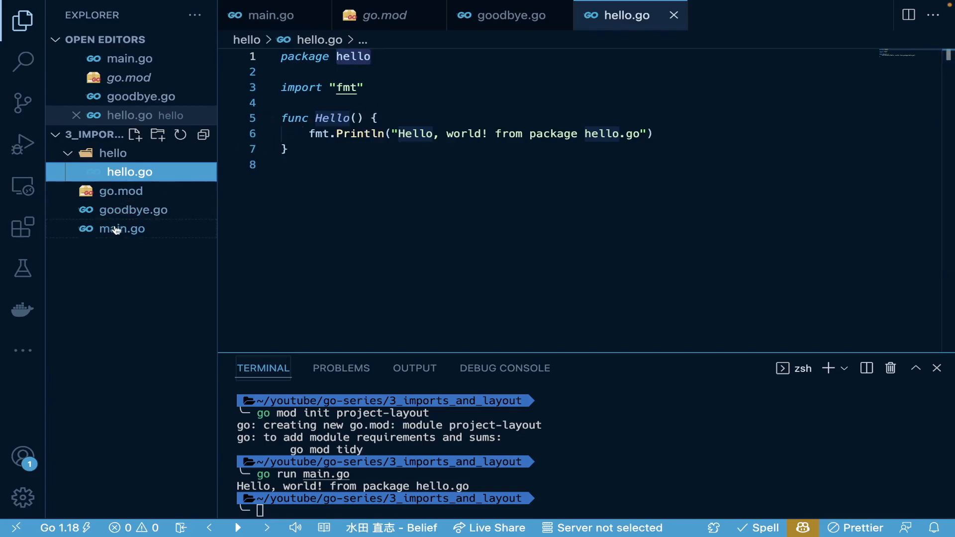
Fetch github.com/enescakir/emoji v1.0.0 with go get, creating go.sum.
left_click(121, 228)
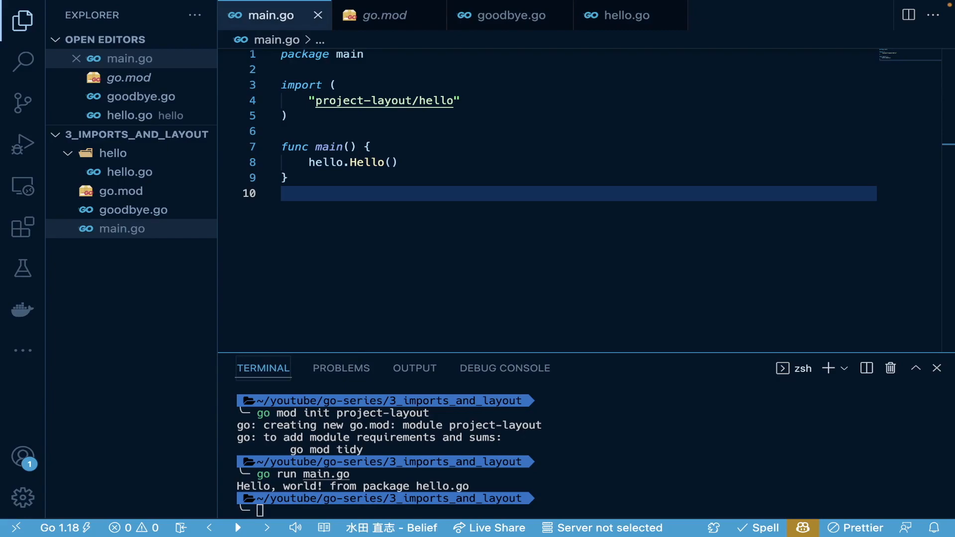
mouse_move(687, 346)
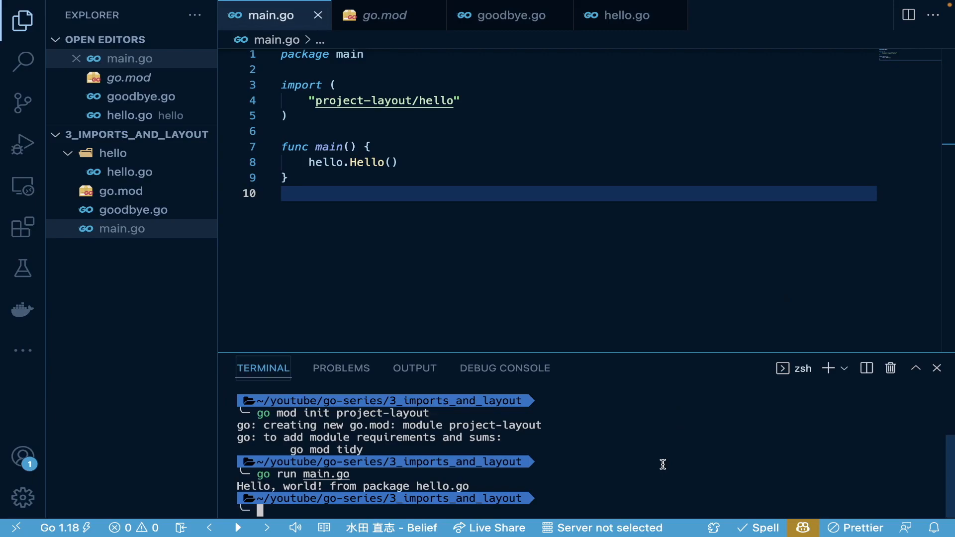
type("go get")
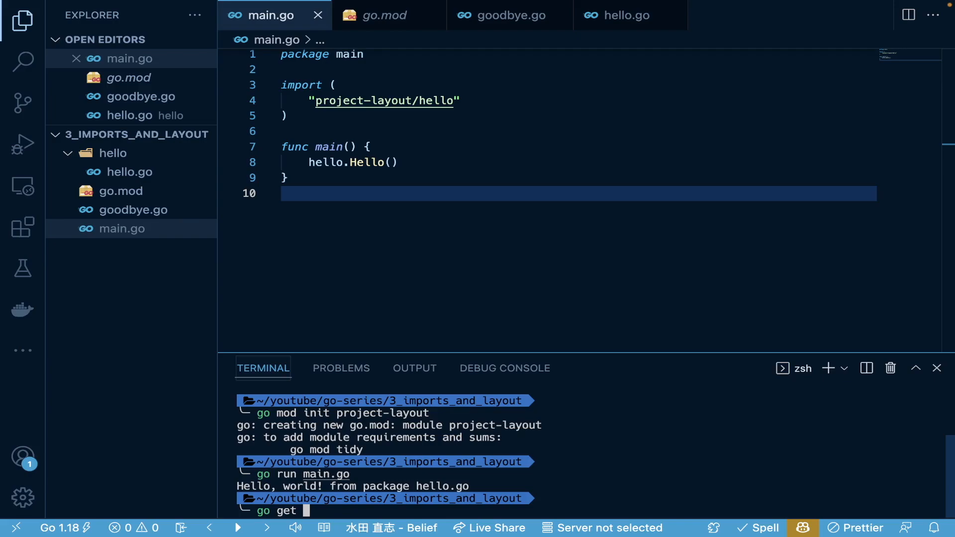
type("gith")
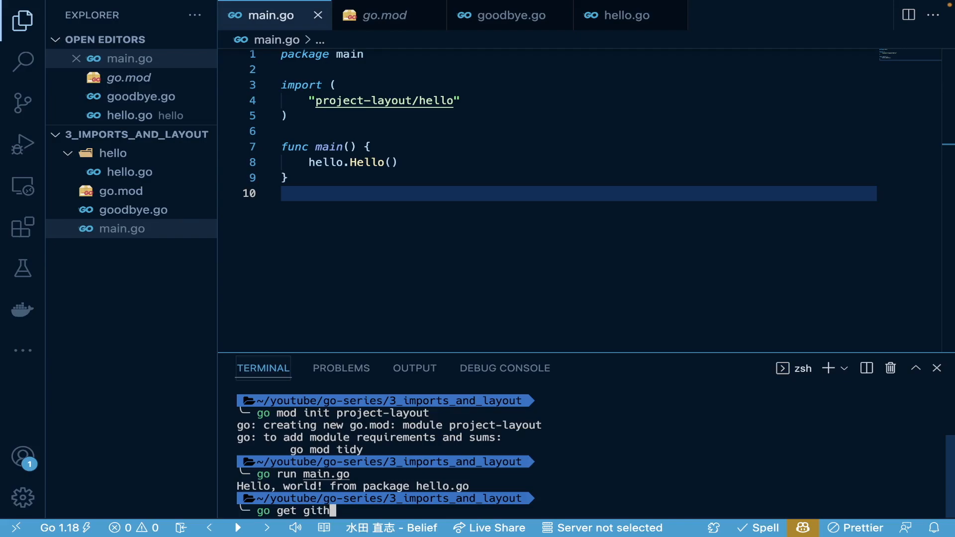
type("ub.com/")
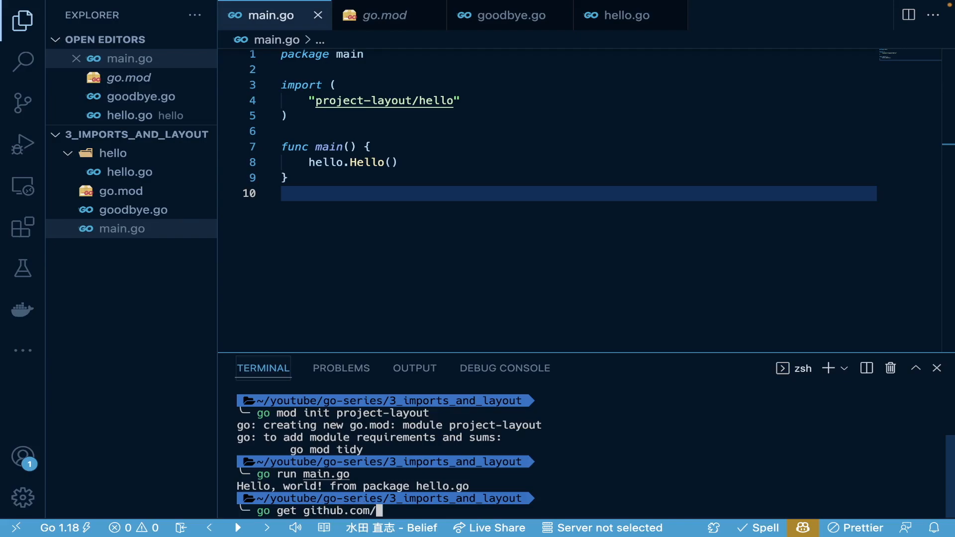
type("enesc")
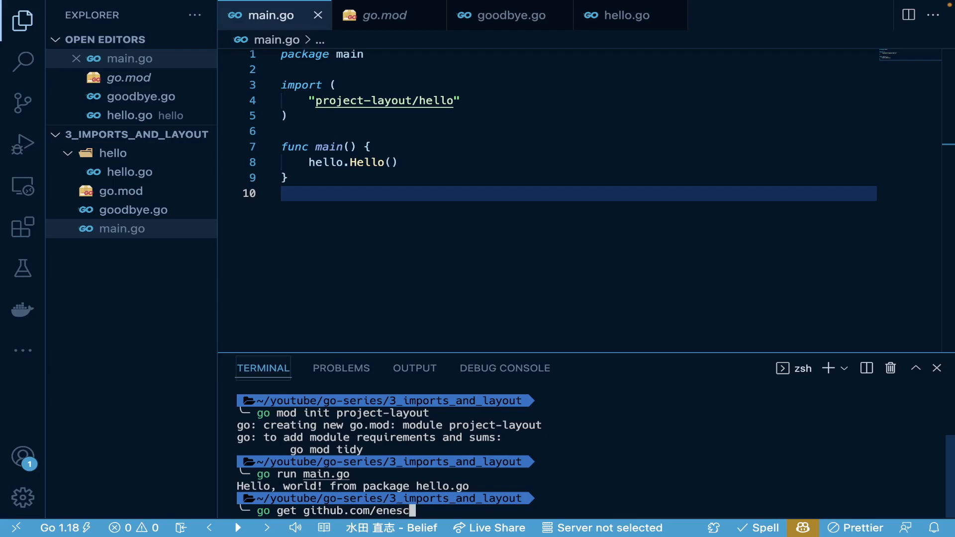
type("akir/em")
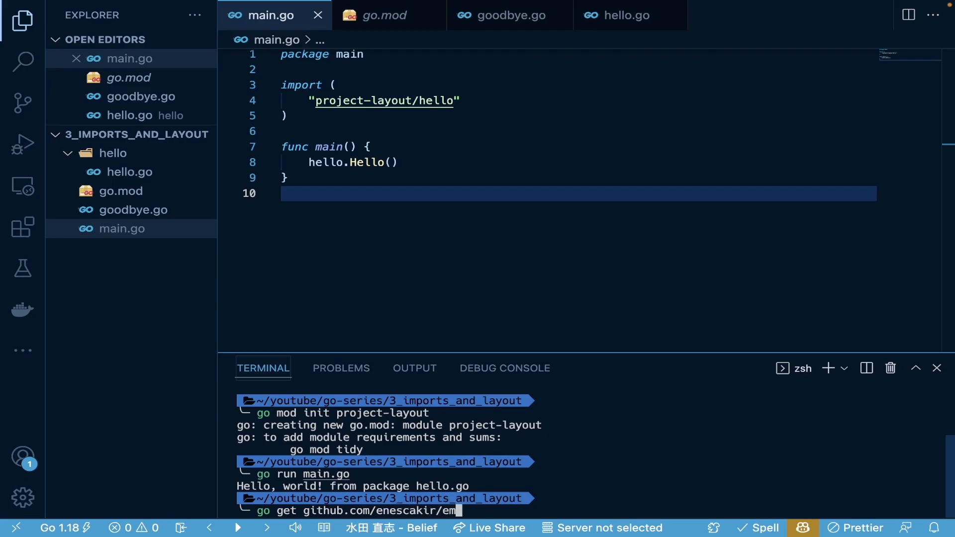
type("oji")
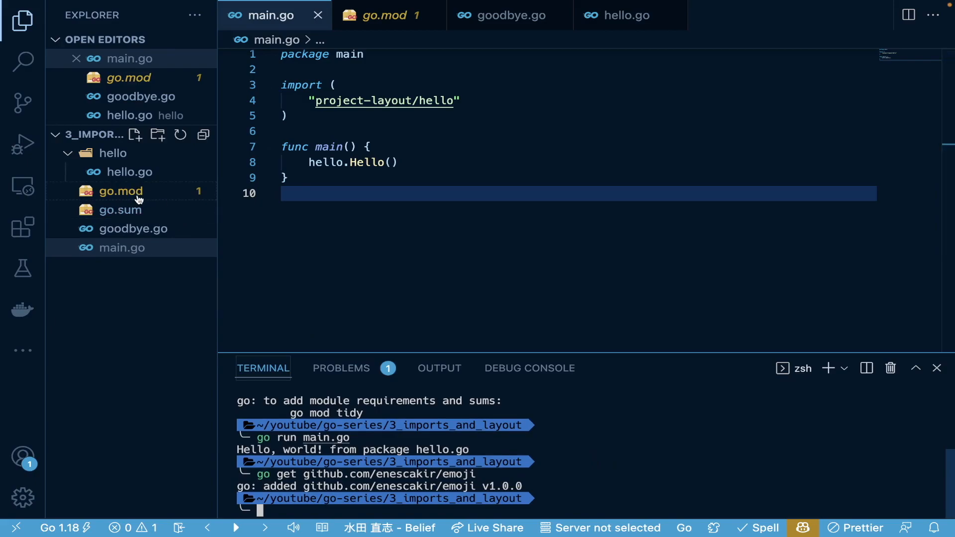
Check go.mod's indirect emoji v1.0.0 requirement and go.sum's checksums, then return to main.go.
left_click(120, 190)
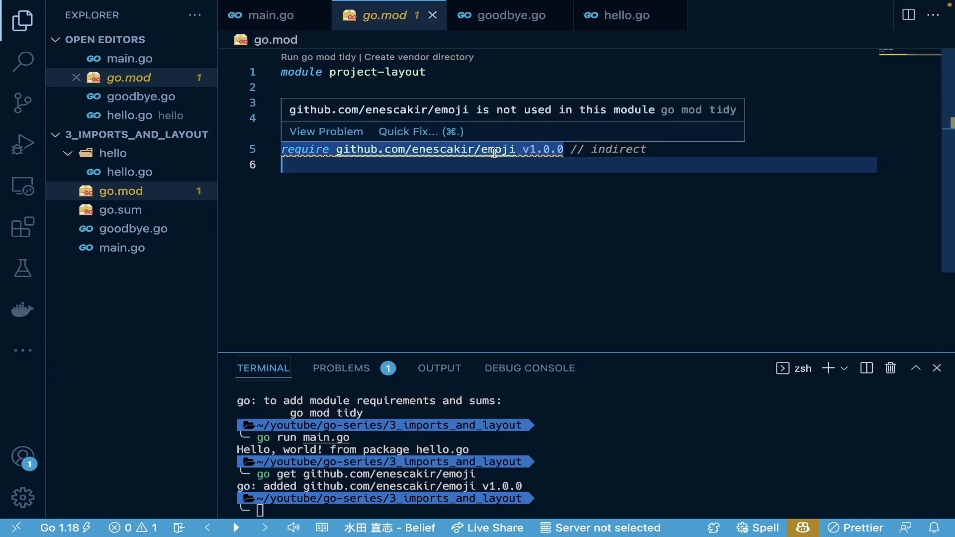
left_click(121, 210)
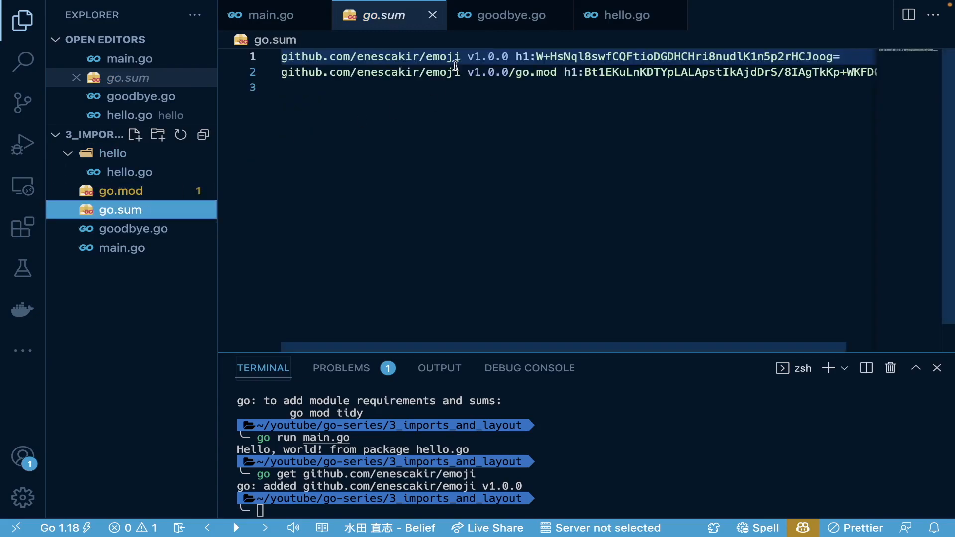
mouse_move(437, 61)
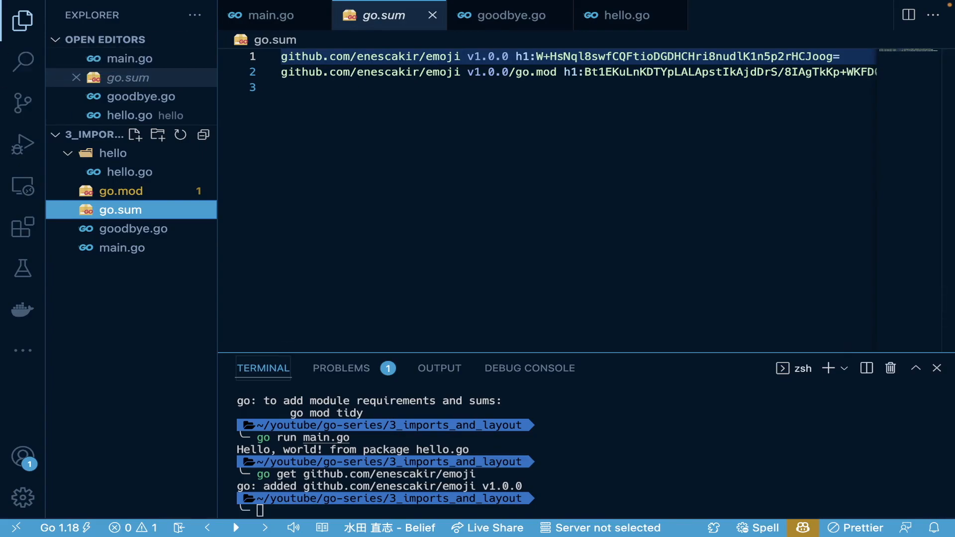
left_click(122, 247)
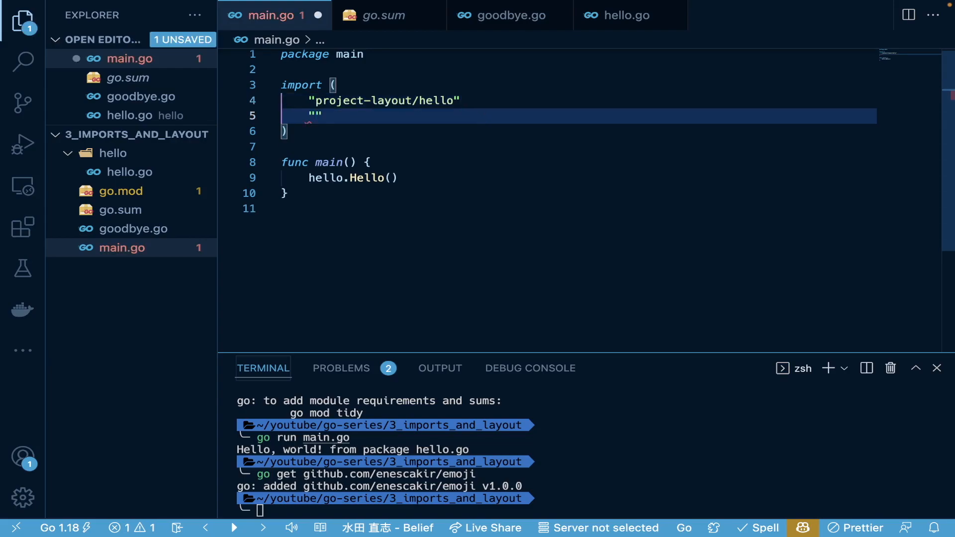
mouse_move(305, 488)
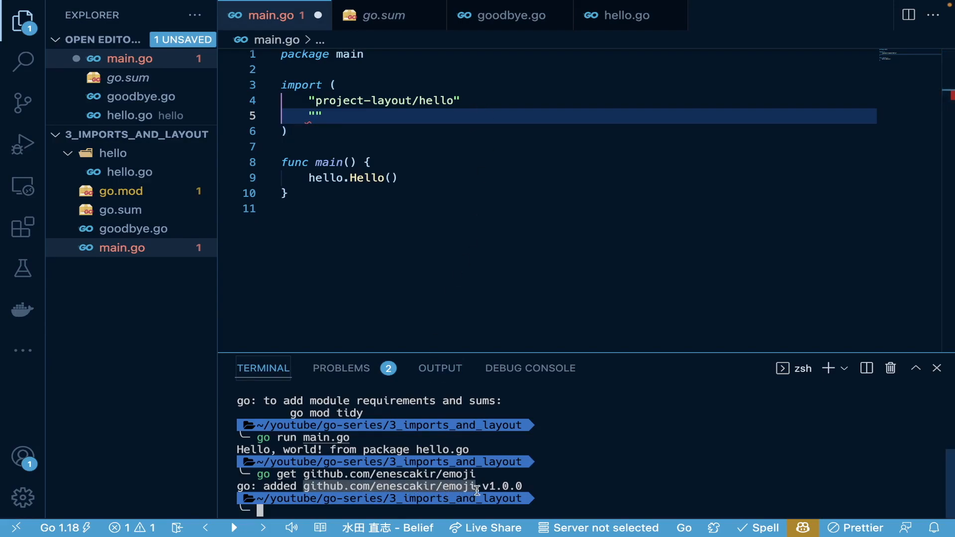
Import "github.com/enescakir/emoji" and start a fmt call on a new line after hello.Hello().
type("github.com/enescakir/emoji")
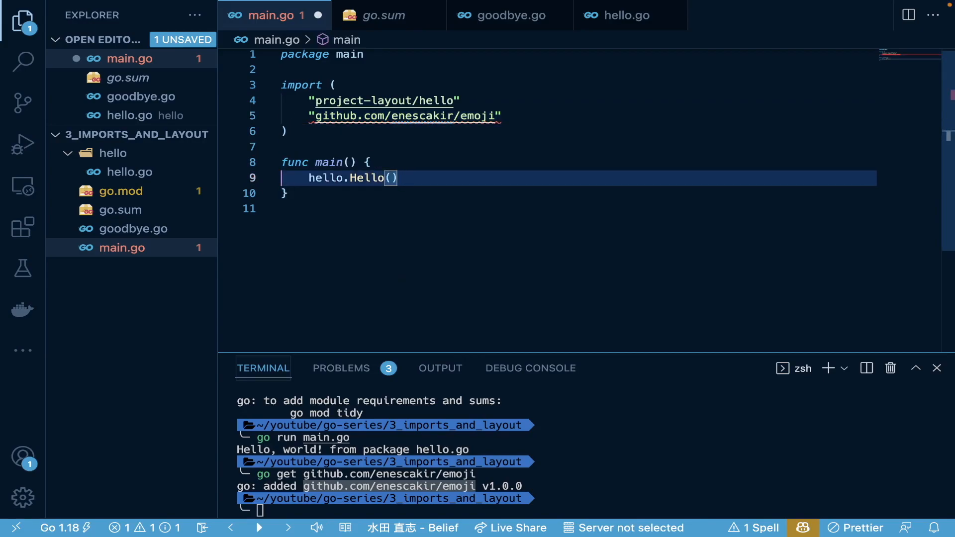
key("enter")
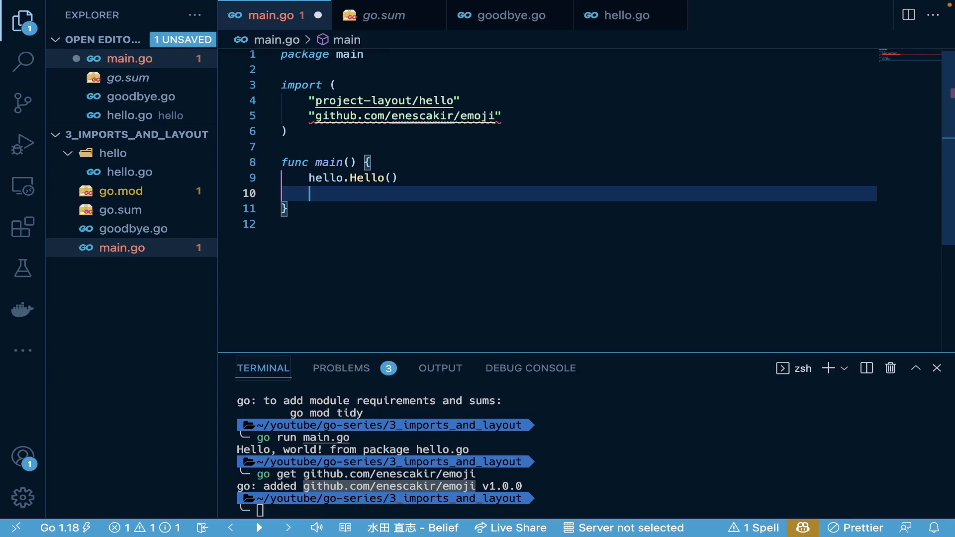
type("fmt.")
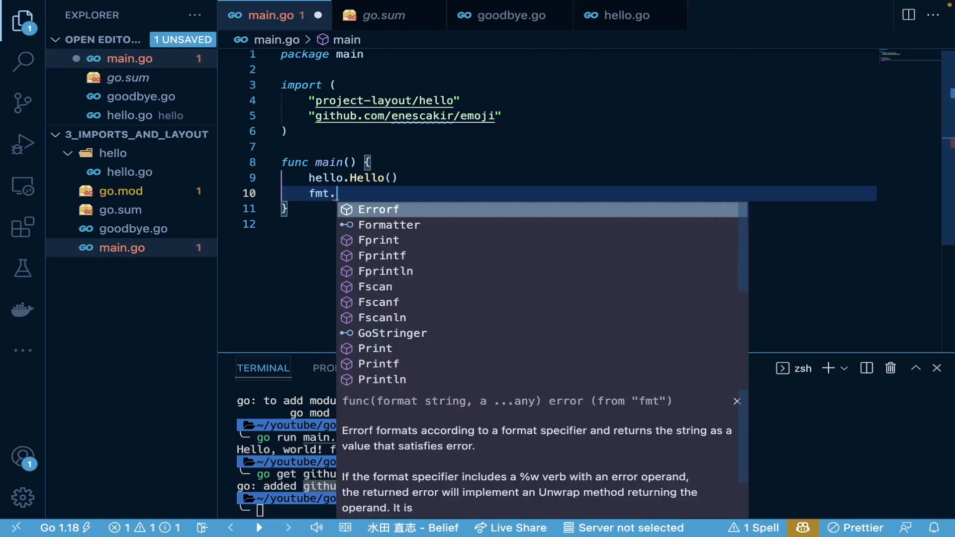
Complete the call as fmt.Pritnln(emoji.WavingHand.Tone()) using autocomplete, and save main.go.
type("Pritnln(\"")
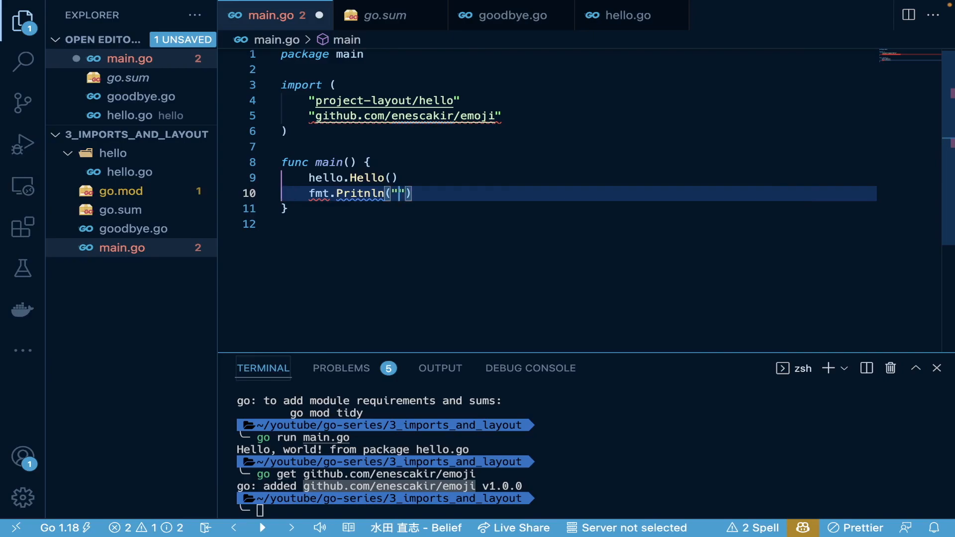
key("Backspace")
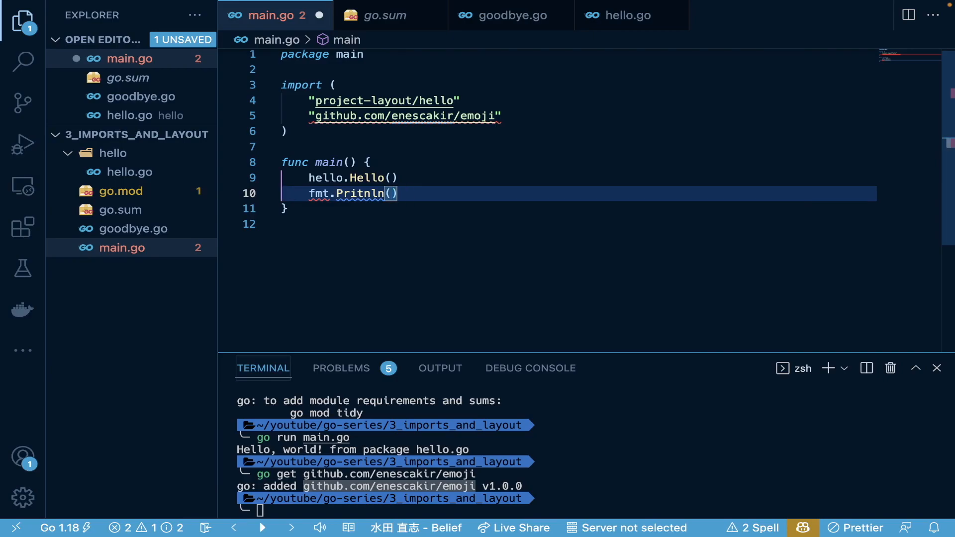
type("emoji")
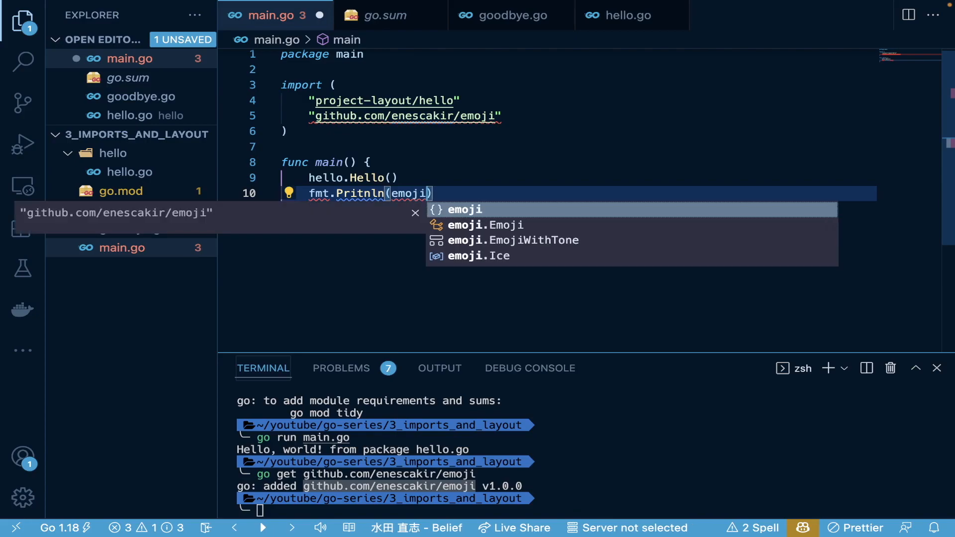
type(".")
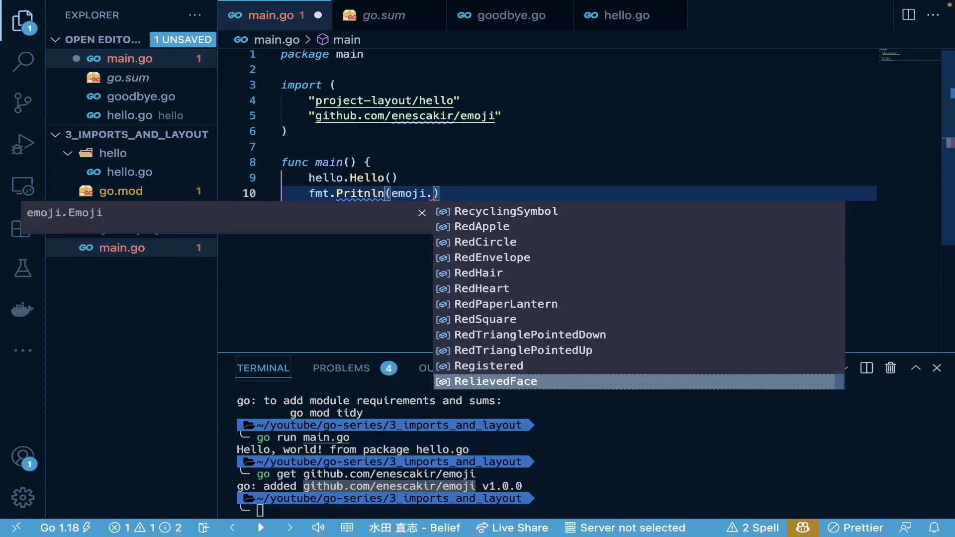
type("WavingHand.Tone(")
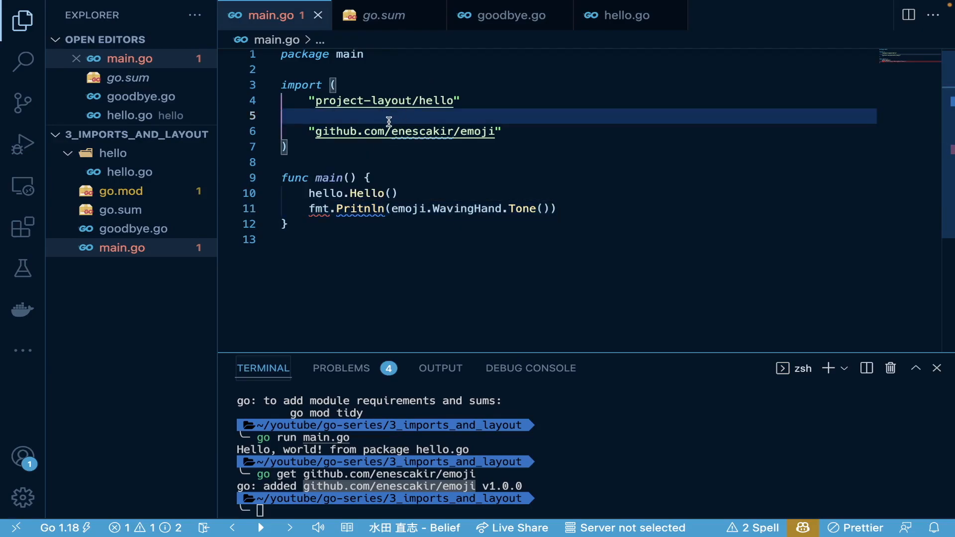
Add "fmt" to main.go's imports, save, and start typing go run main.go in the terminal.
type("\"fmt")
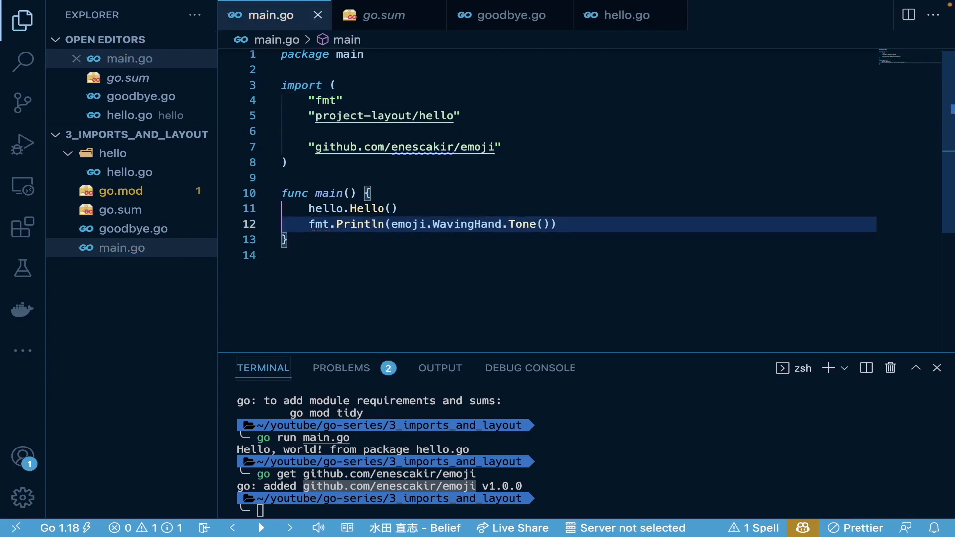
mouse_move(327, 100)
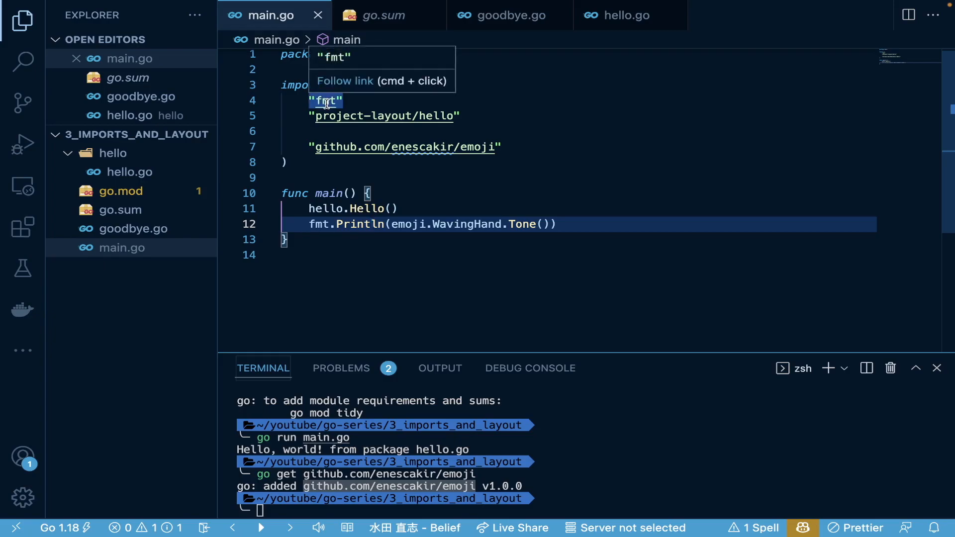
left_click(387, 255)
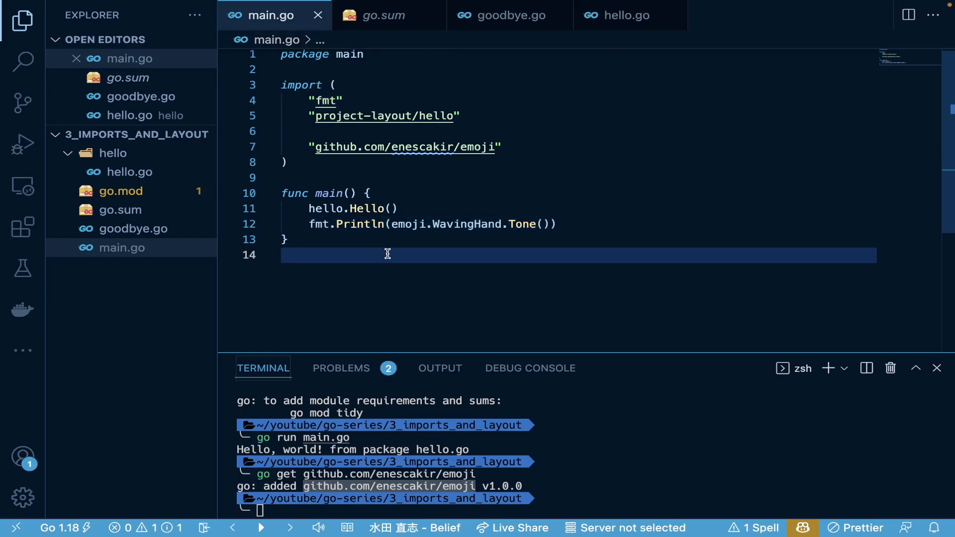
type("go run main.go")
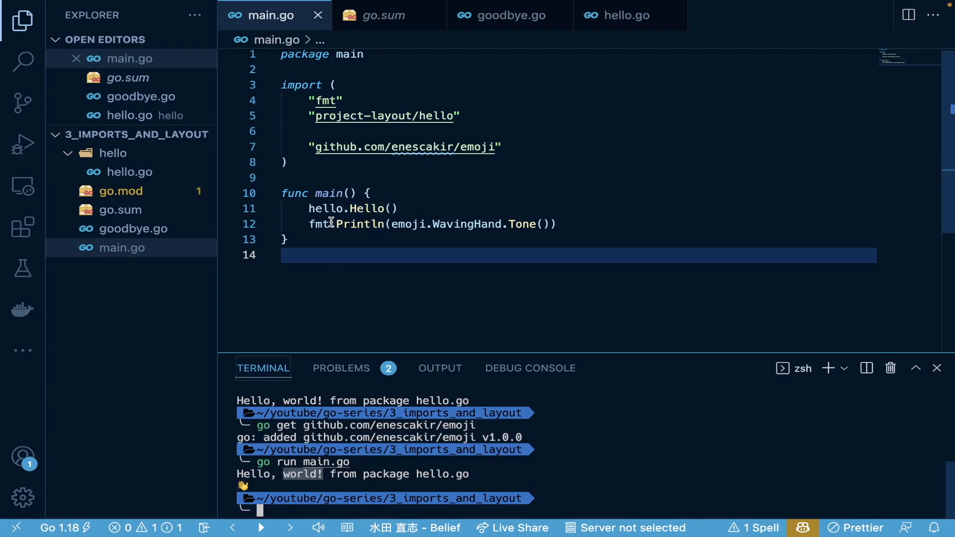
mouse_move(466, 224)
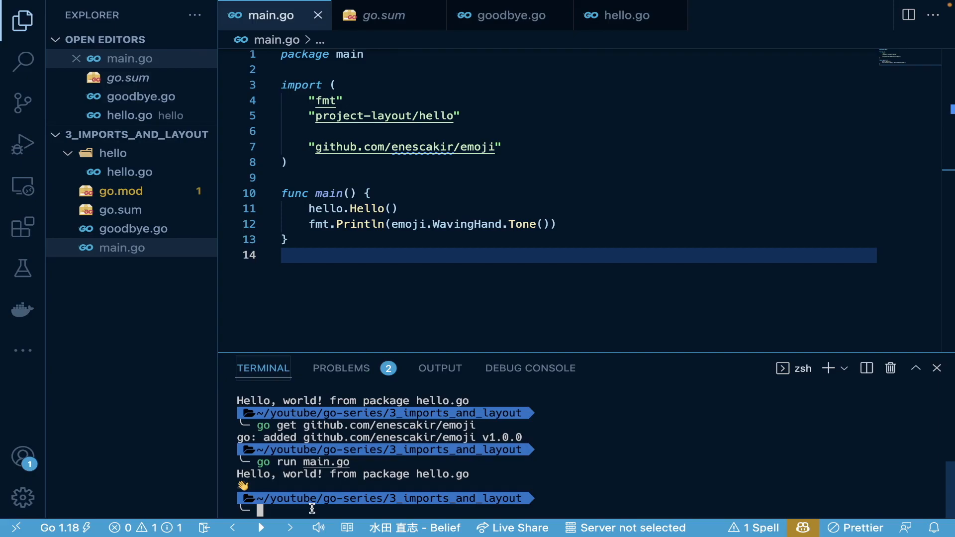
mouse_move(317, 504)
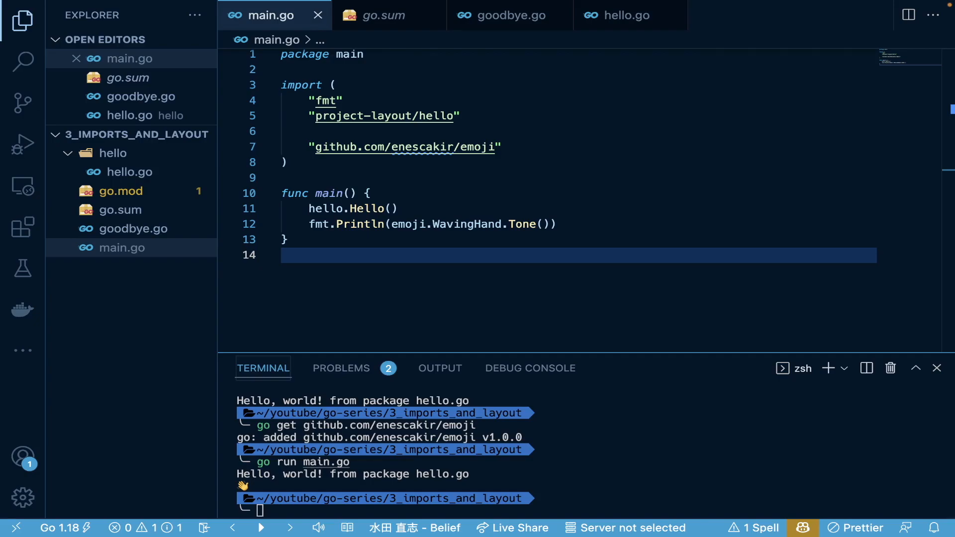
mouse_move(161, 195)
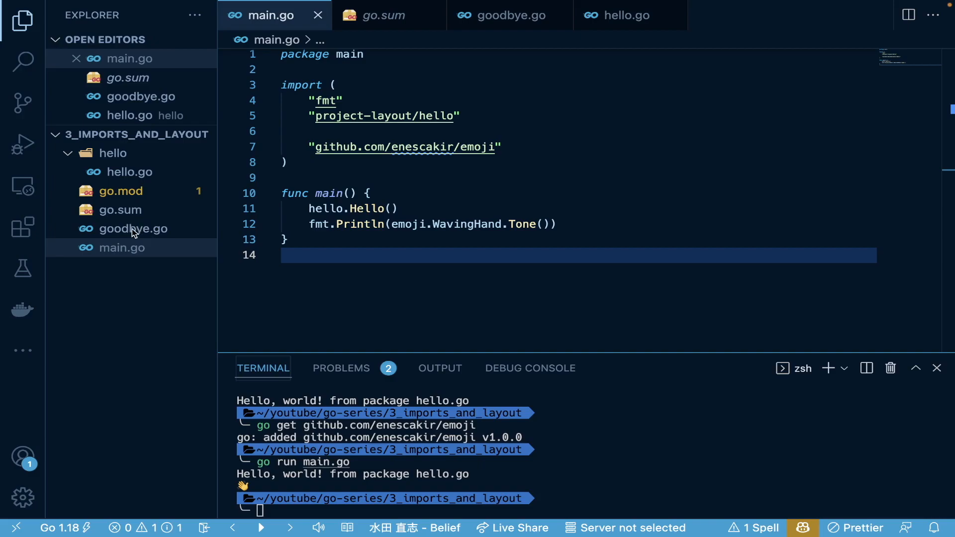
mouse_move(111, 235)
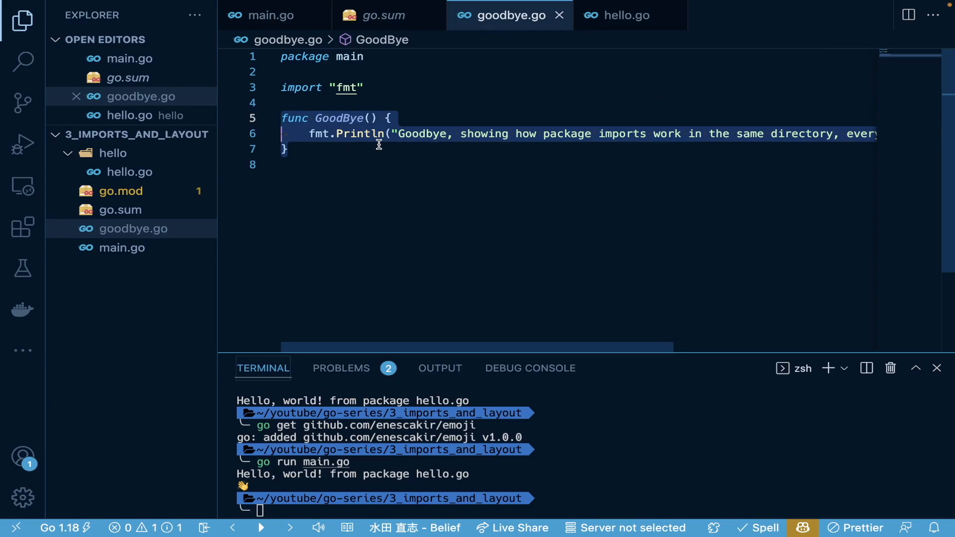
Review GoodBye() in goodbye.go, then add a new line after main.go's emoji print.
scroll("down", 3)
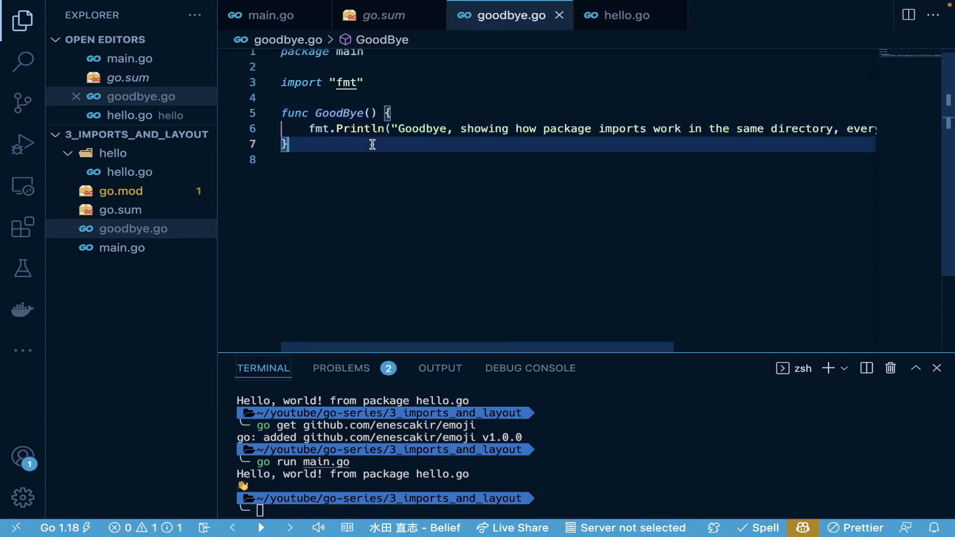
mouse_move(358, 123)
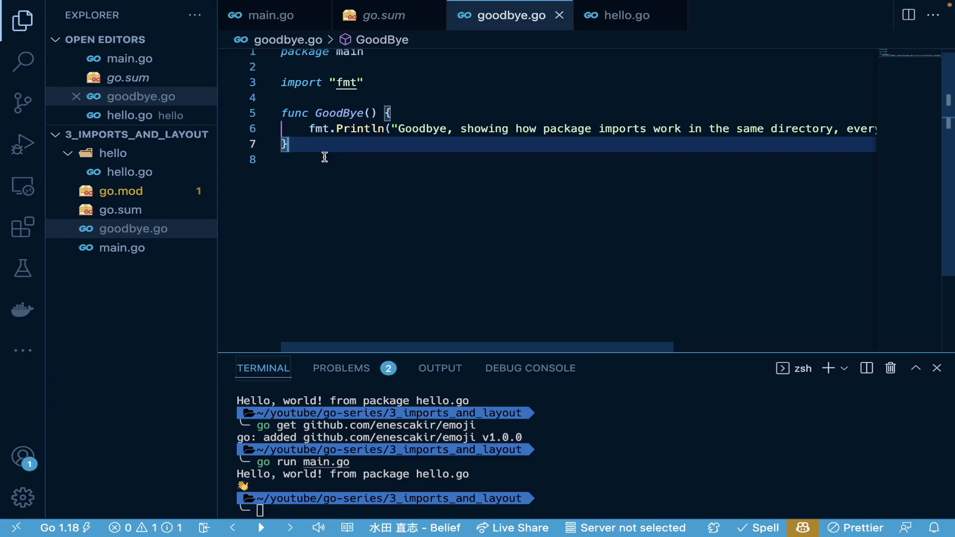
mouse_move(338, 113)
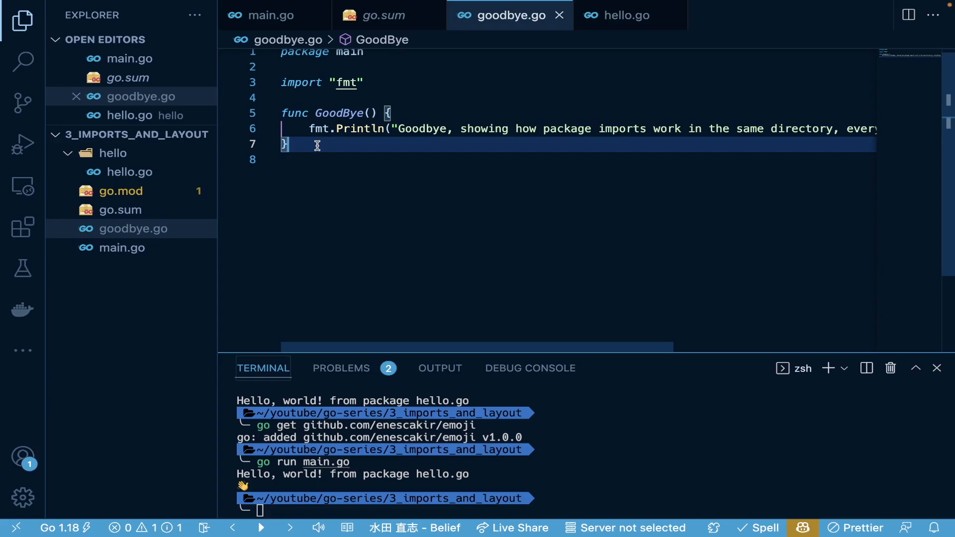
mouse_move(361, 139)
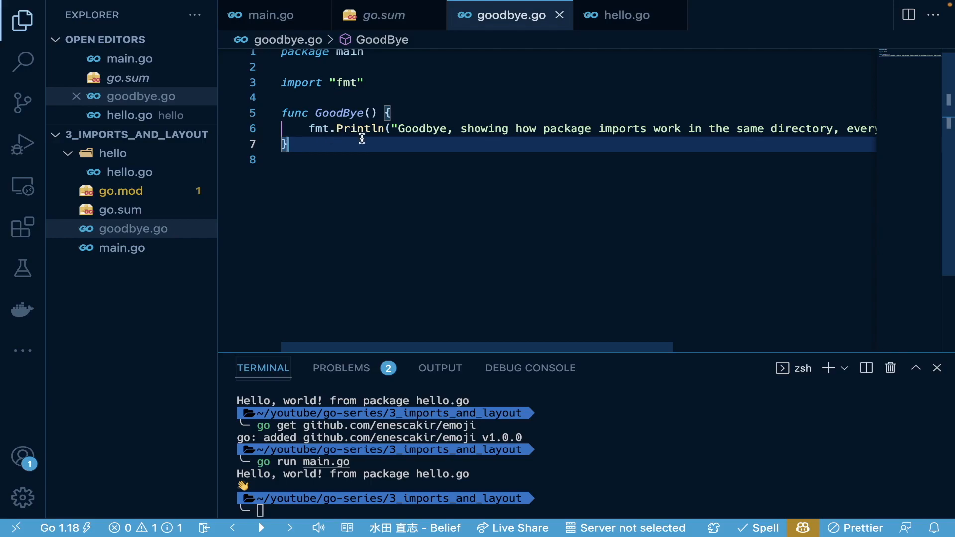
mouse_move(370, 128)
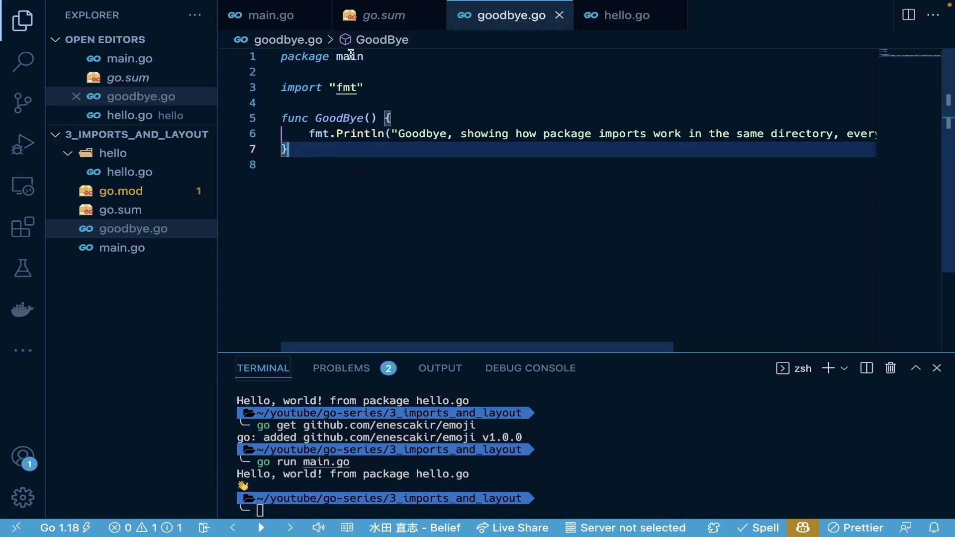
left_click(133, 228)
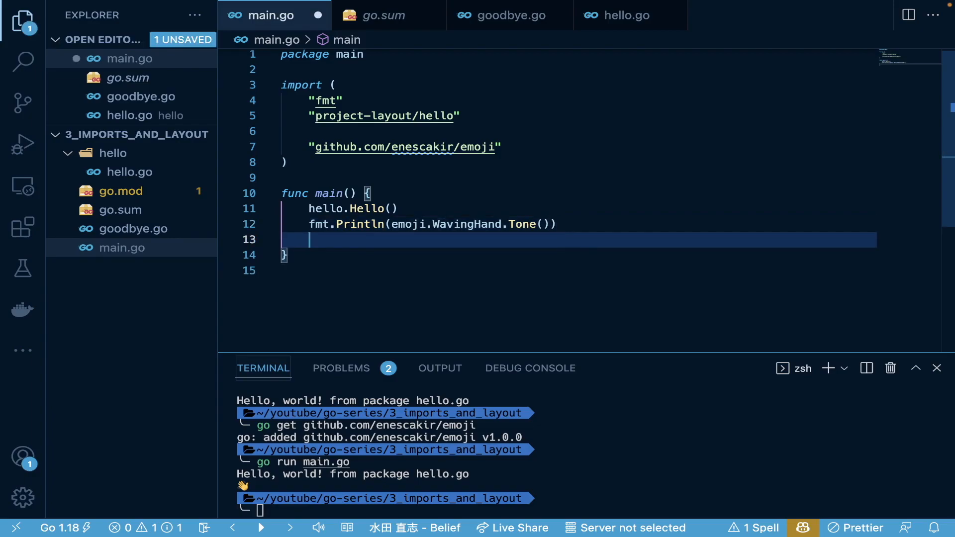
Add a GoodBye() call on line 13 and run go run main.go, getting 'undefined: GoodBye'.
type("GoodBye(")
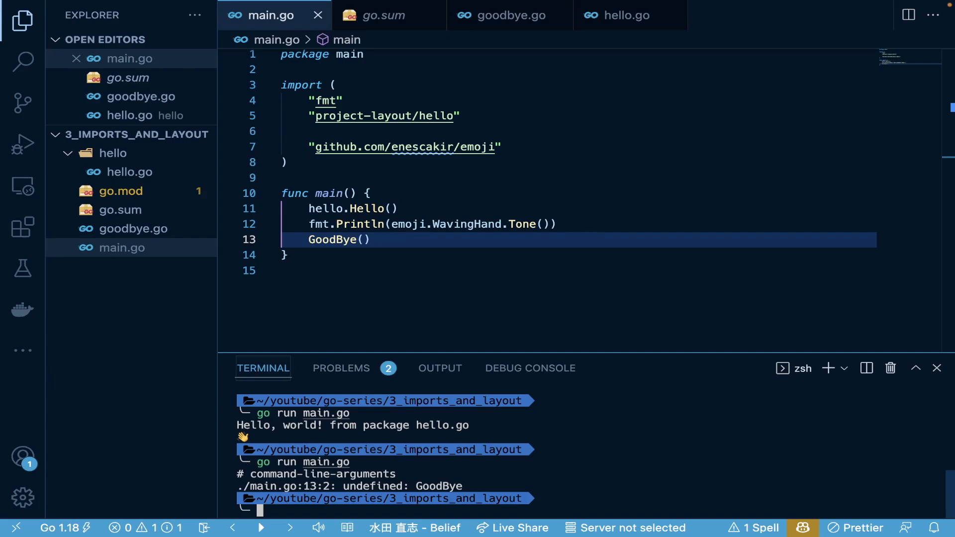
type("go run main.go")
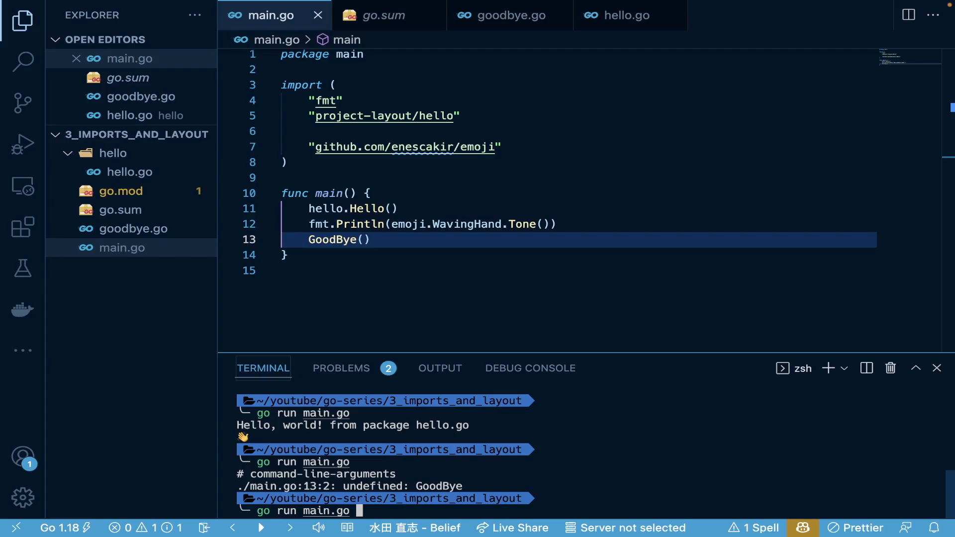
Run go run main.go goodbye.go to print the greeting, emoji and Goodbye message.
type("goodbye.go")
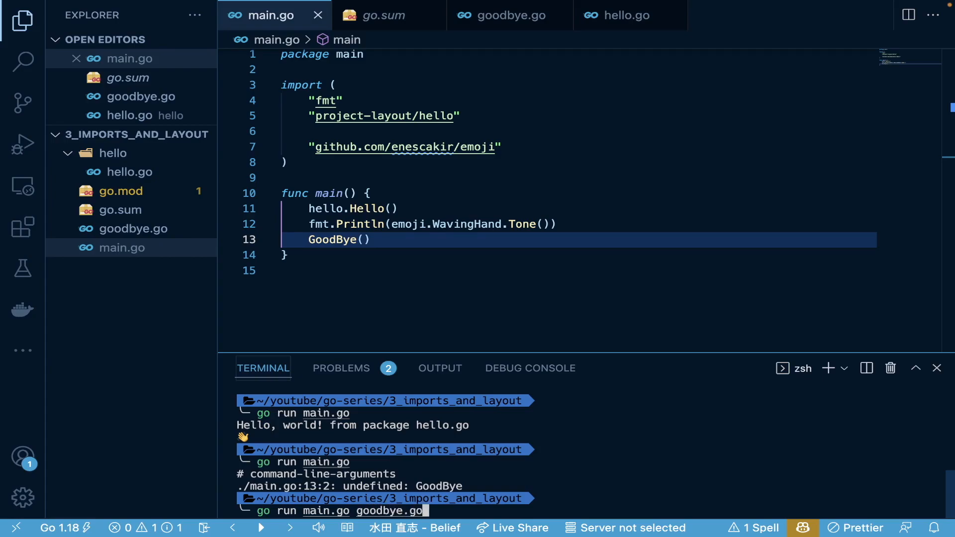
key("Enter")
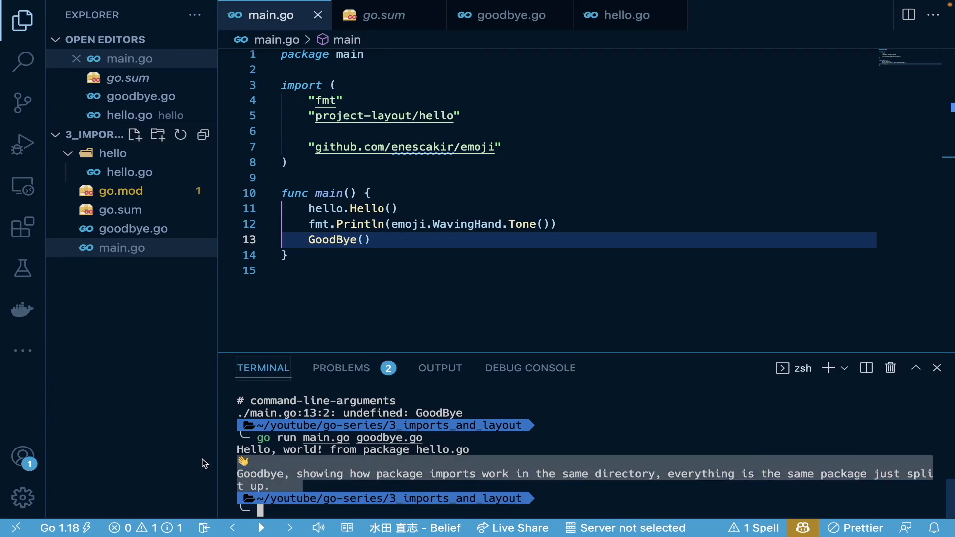
mouse_move(209, 461)
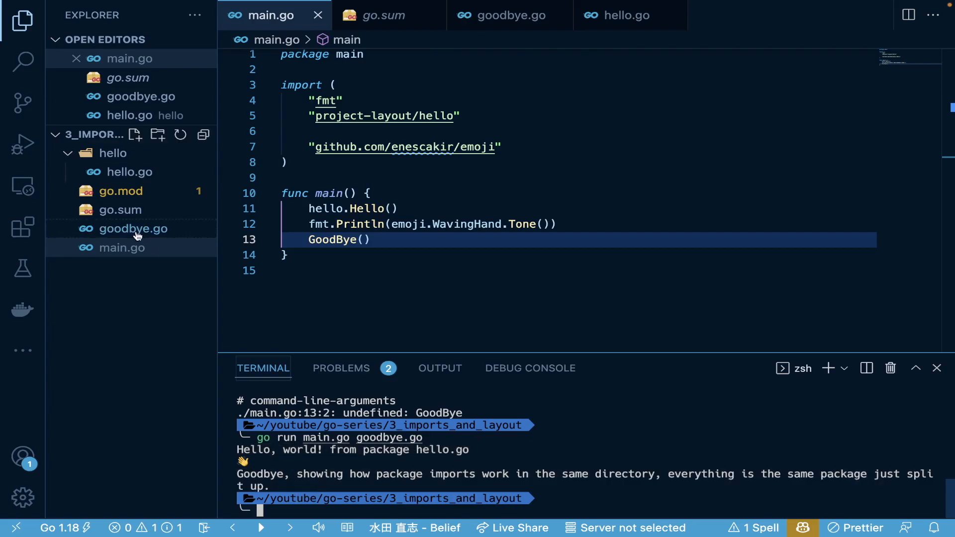
mouse_move(112, 237)
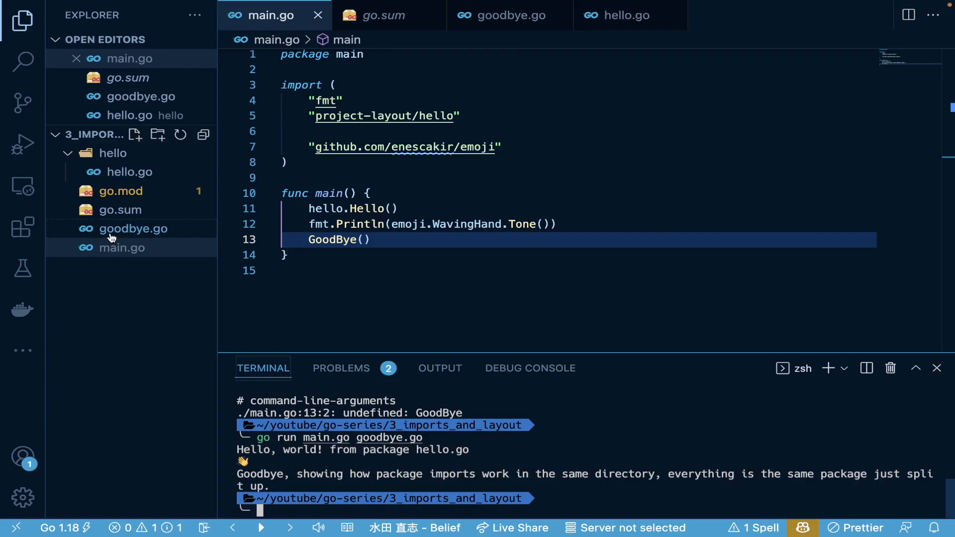